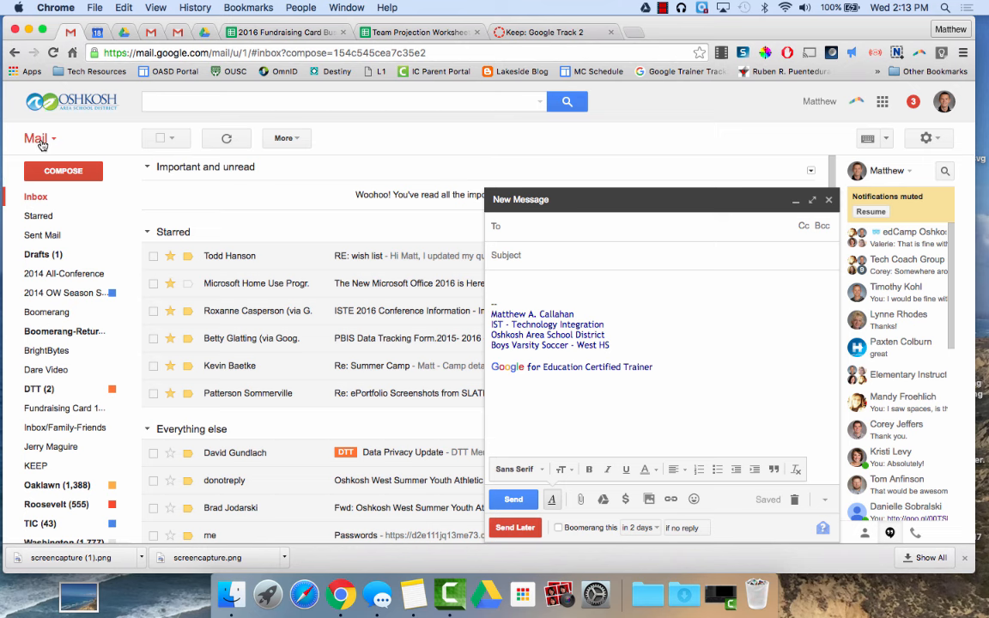
mouse_move(238, 163)
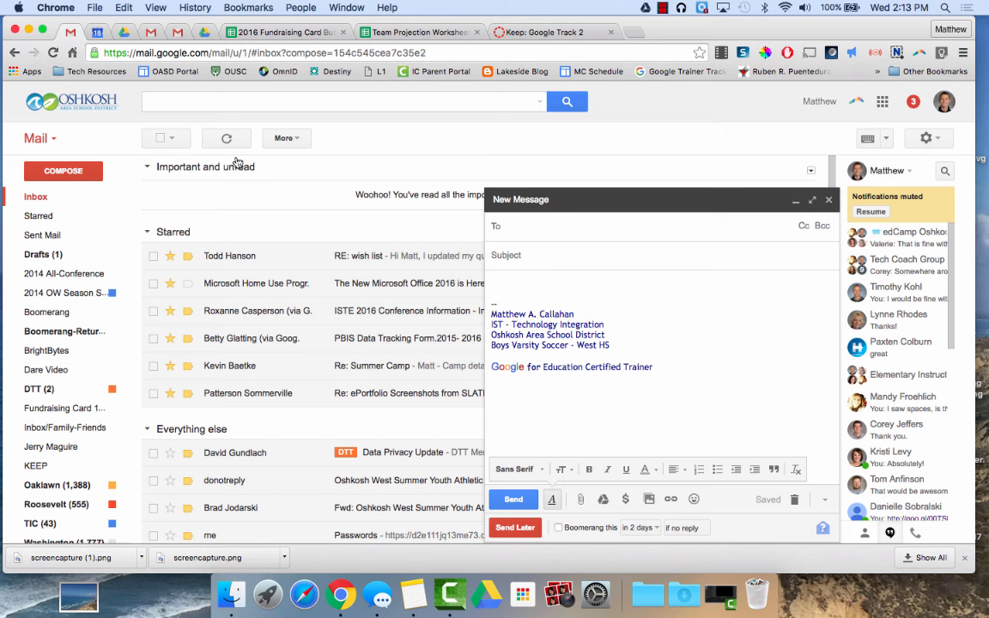
Switch Gmail to Contacts and browse groups like Google Testing and Varsity Soccer.
click(39, 138)
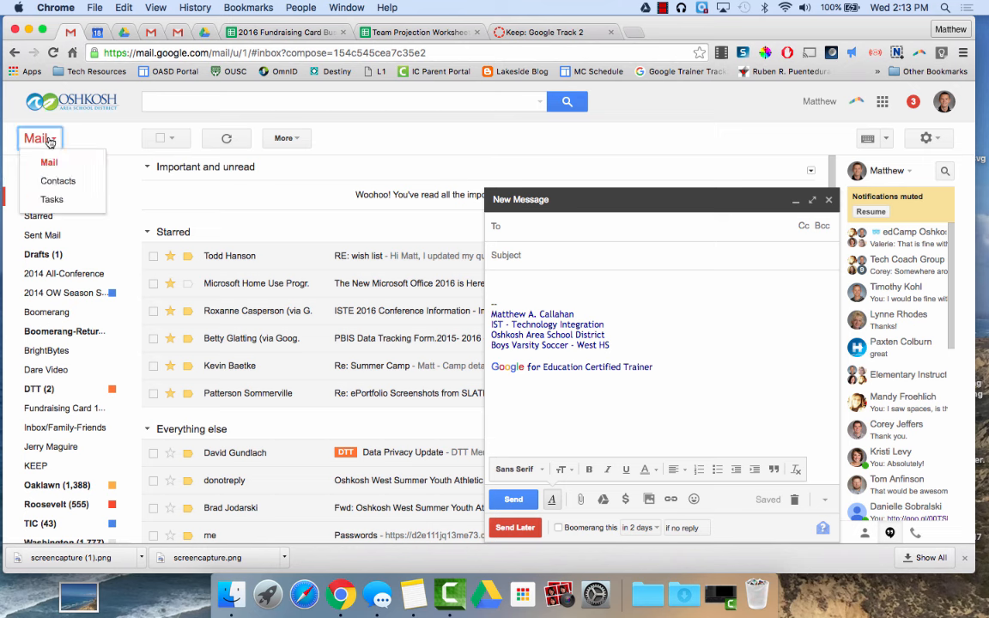
click(58, 180)
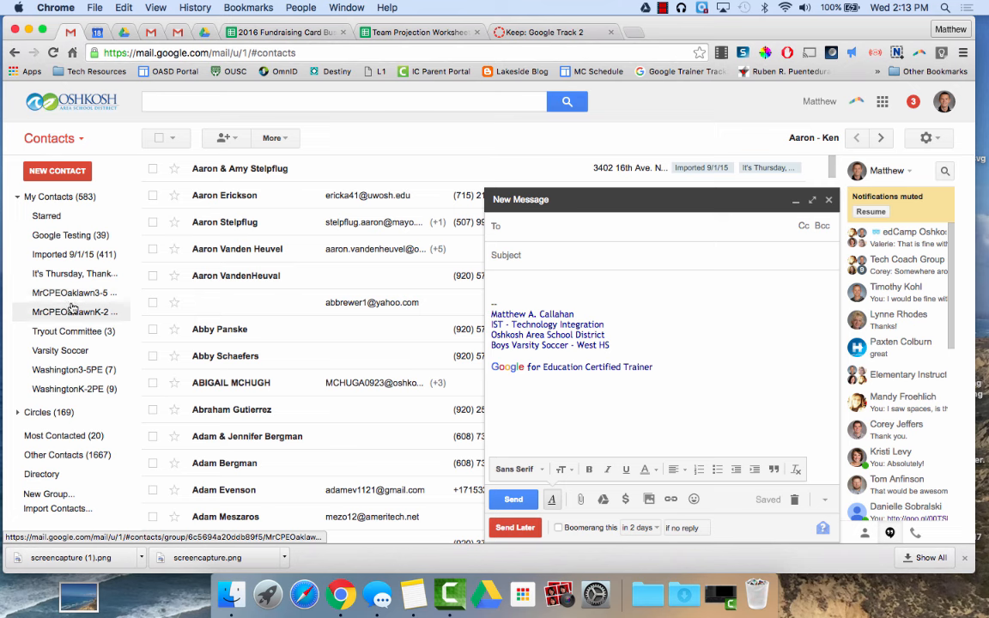
mouse_move(73, 301)
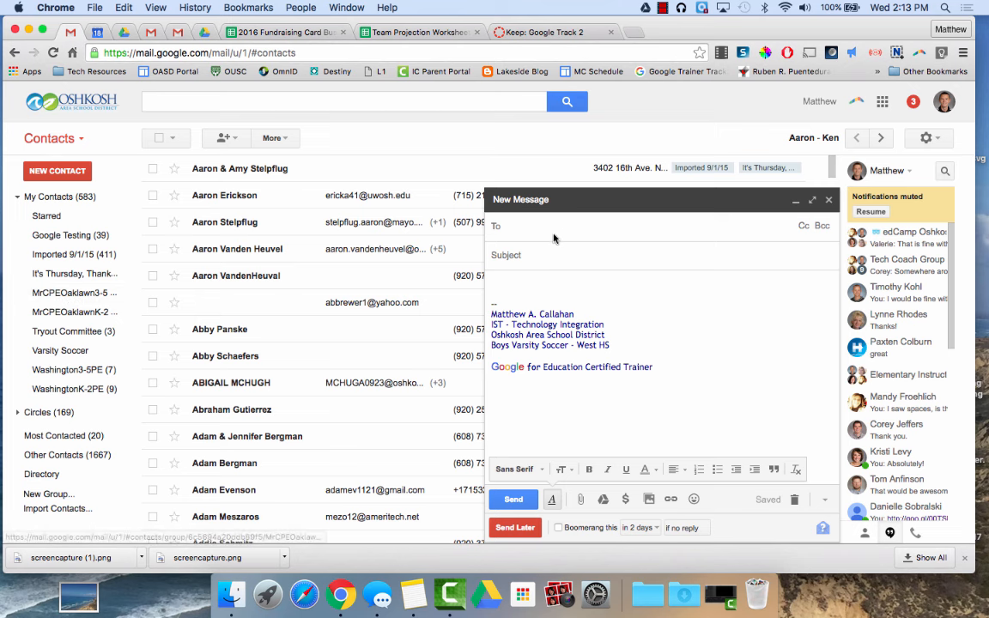
text(mr)
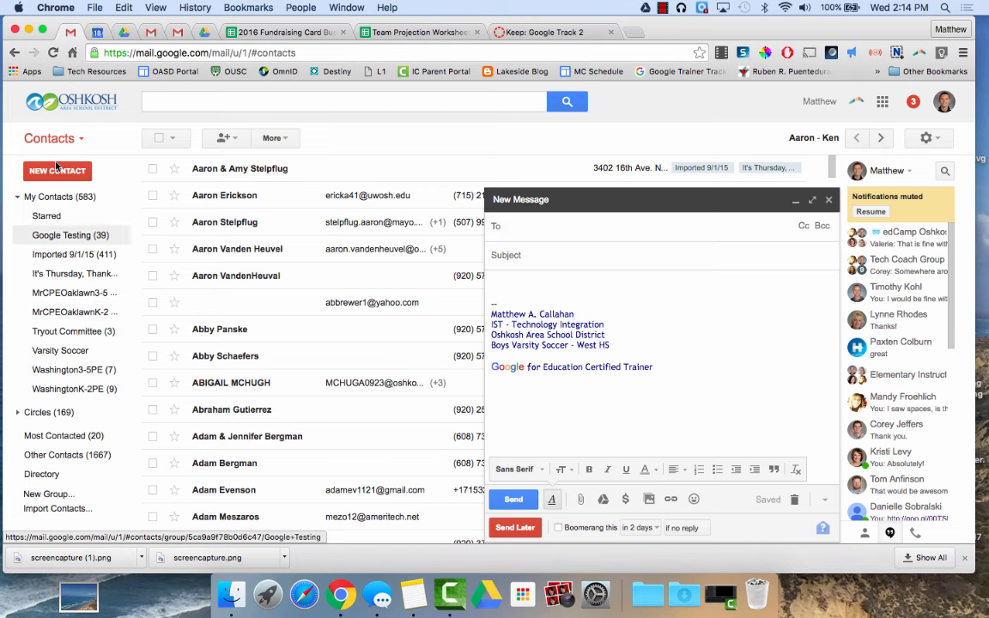
click(53, 138)
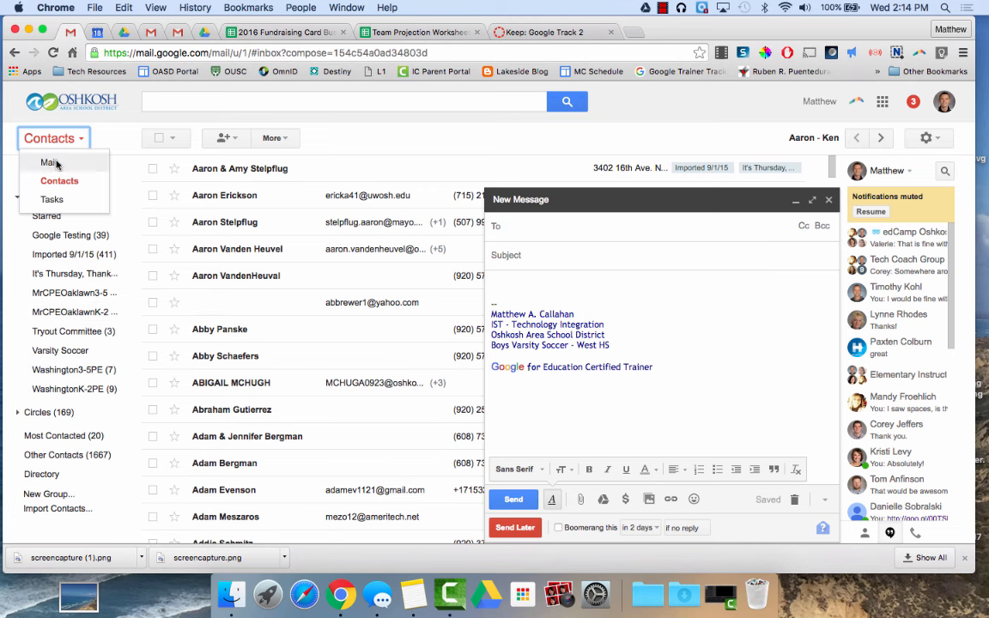
Return to the inbox and address the draft to 'teachers' to find Teachers OEA.
click(48, 162)
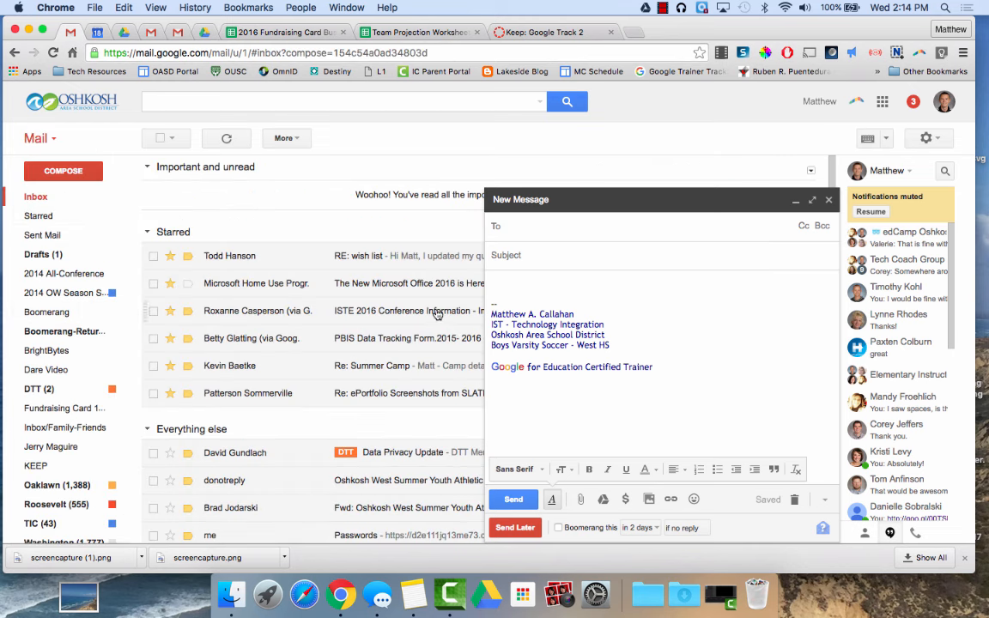
click(507, 226)
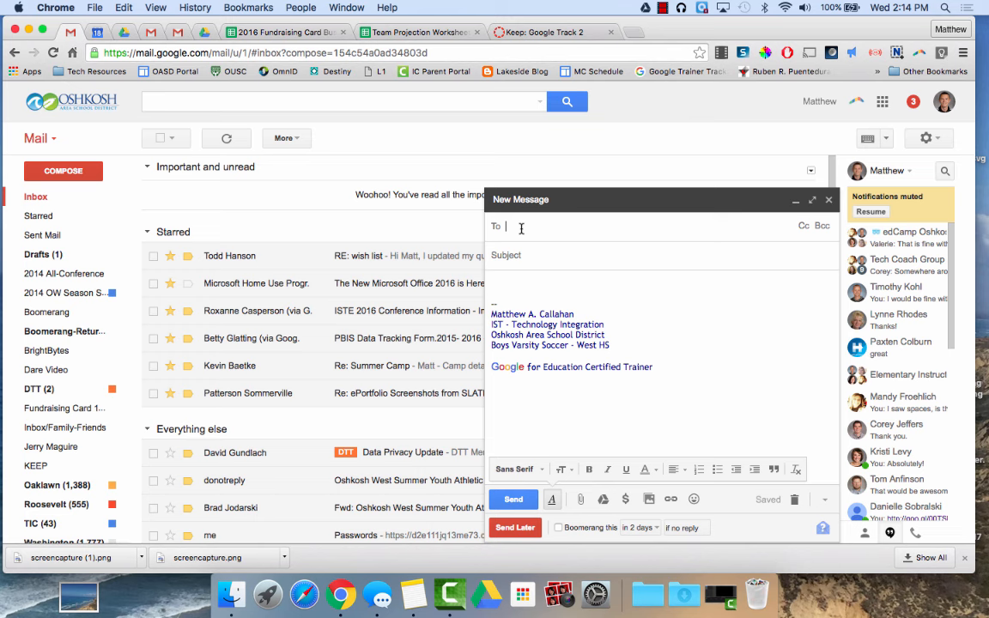
text(teachers)
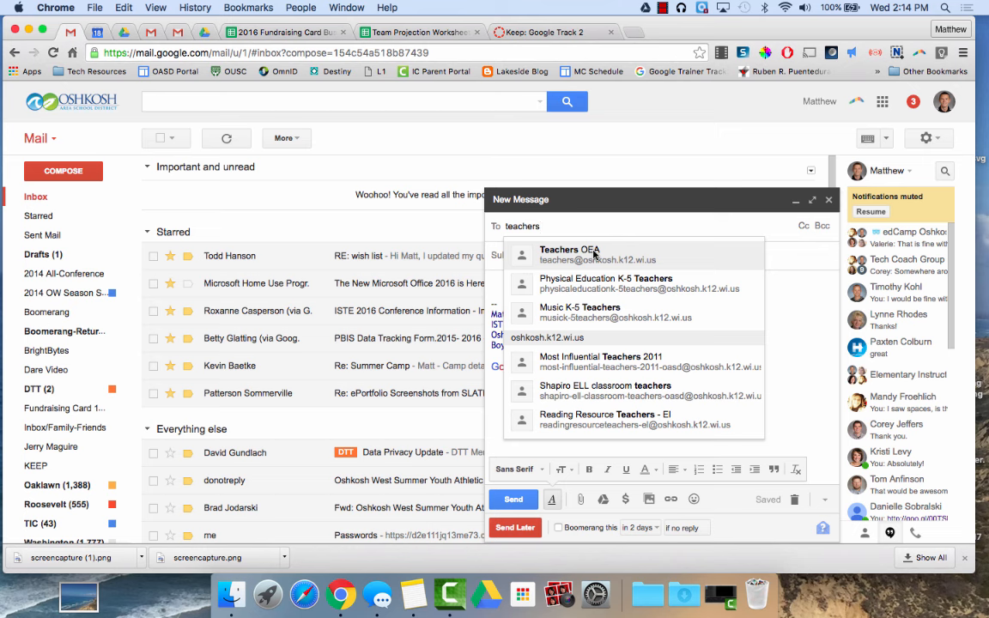
mouse_move(554, 264)
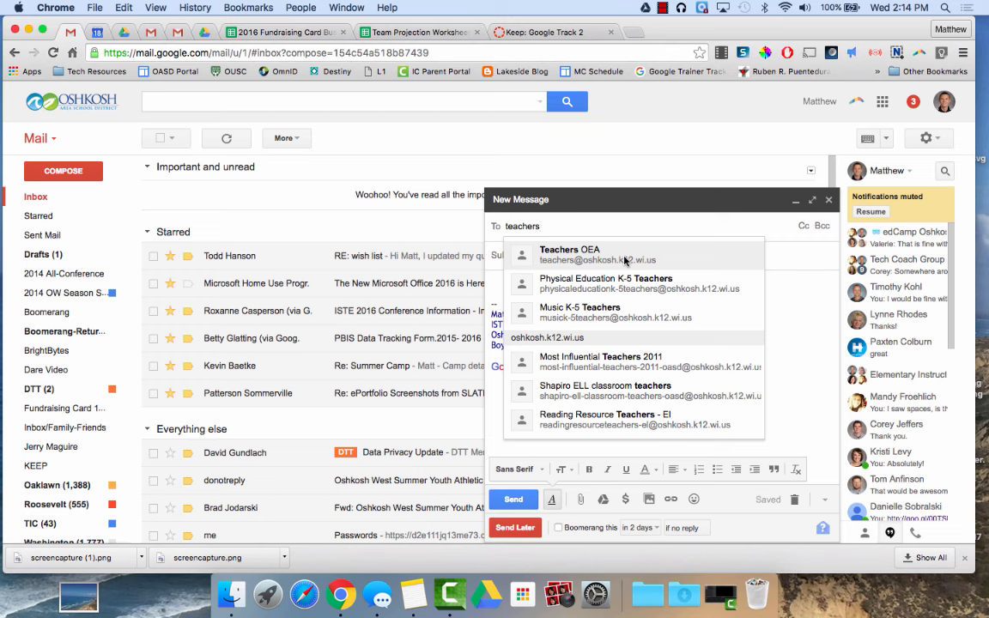
mouse_move(563, 318)
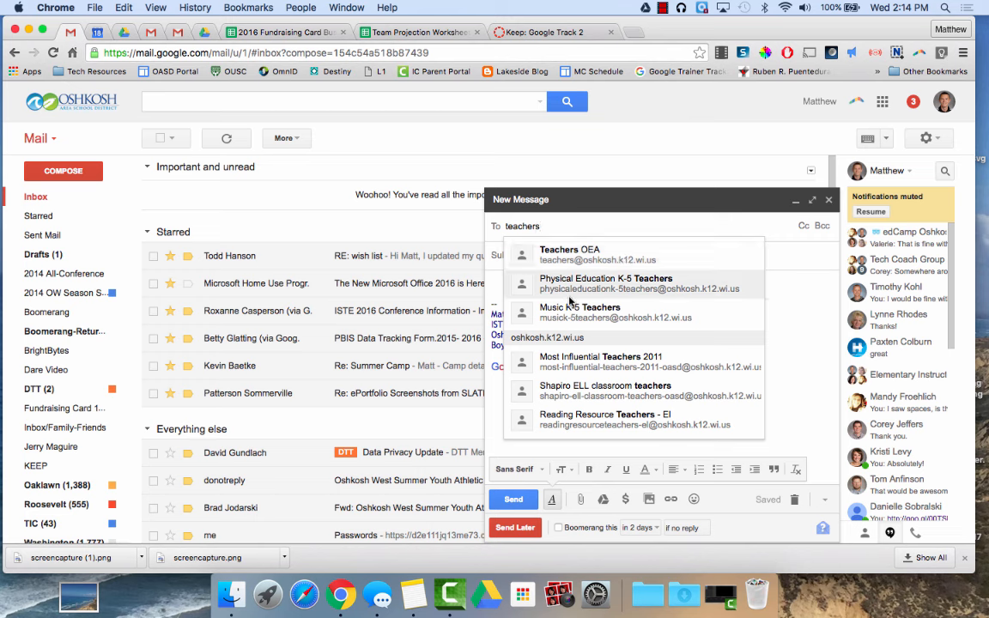
mouse_move(606, 260)
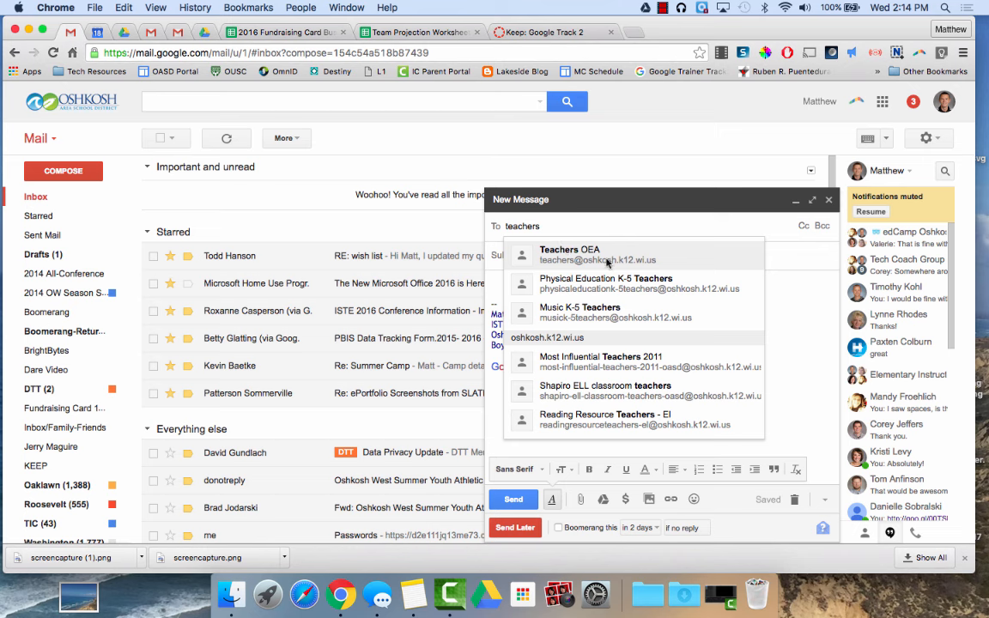
mouse_move(558, 324)
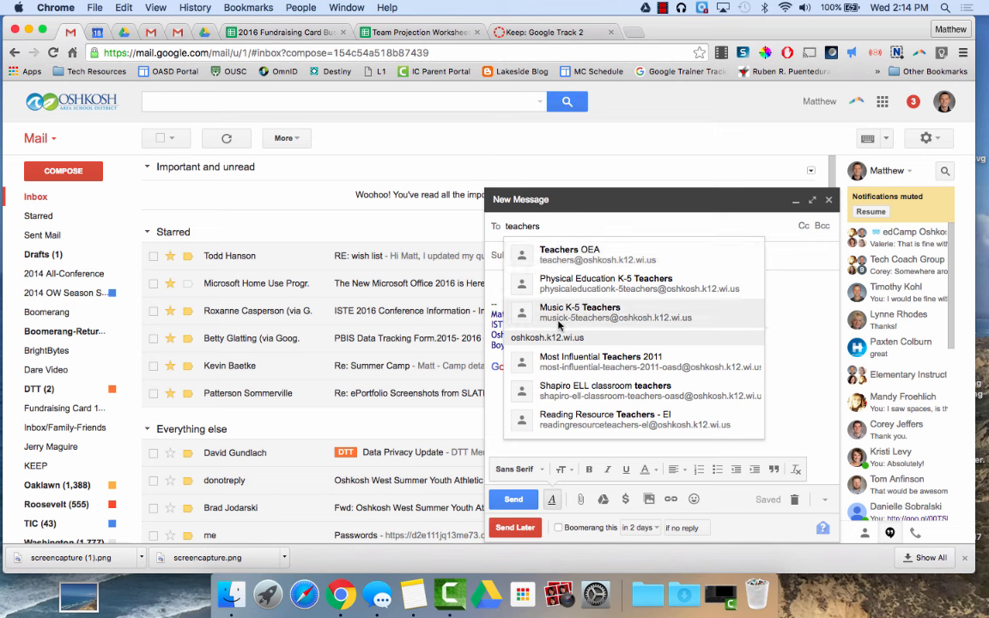
mouse_move(636, 323)
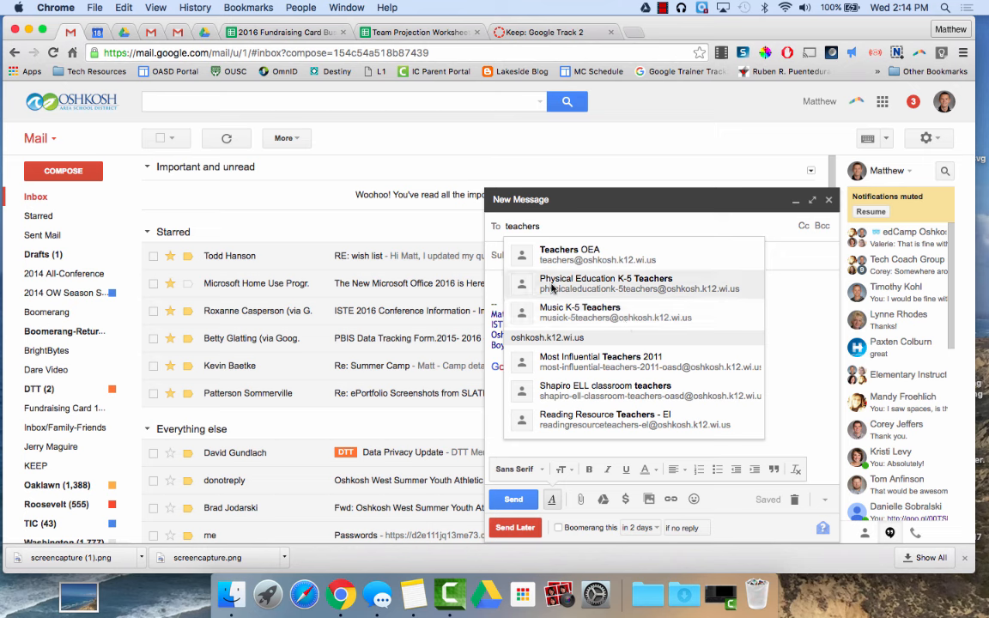
mouse_move(554, 255)
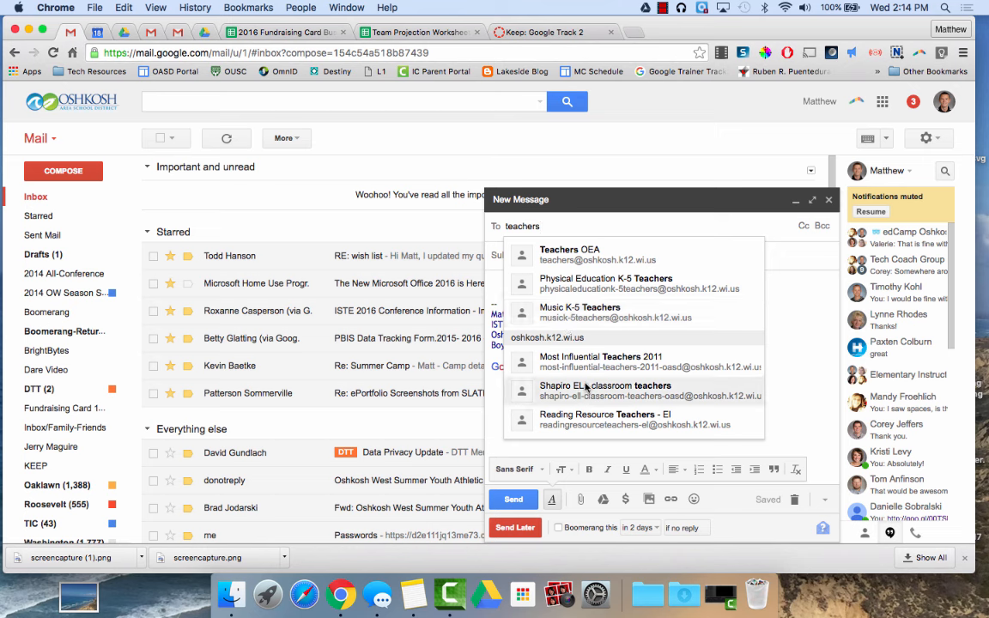
mouse_move(589, 361)
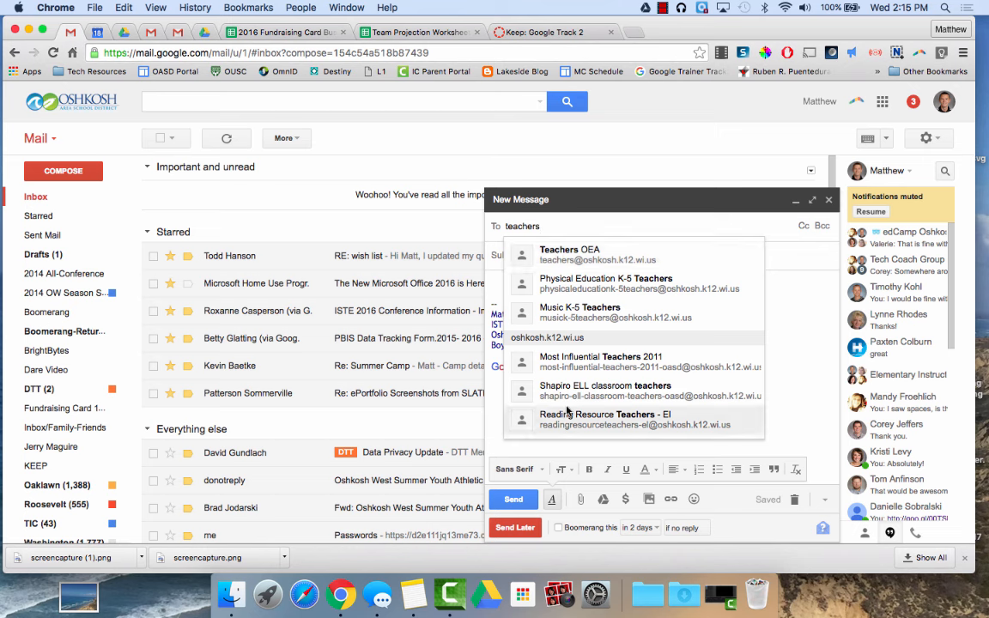
mouse_move(567, 356)
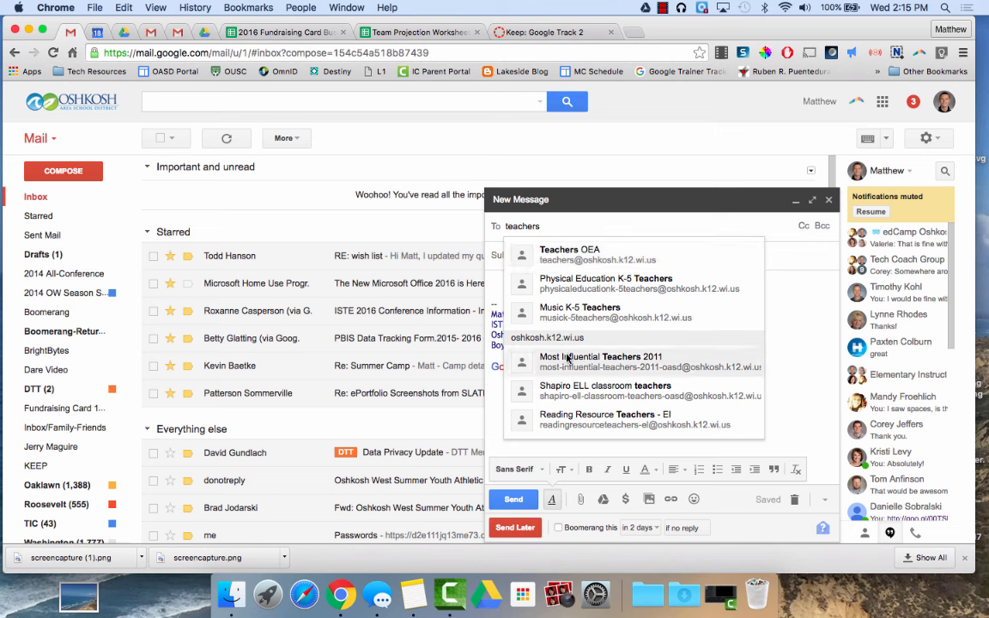
mouse_move(558, 283)
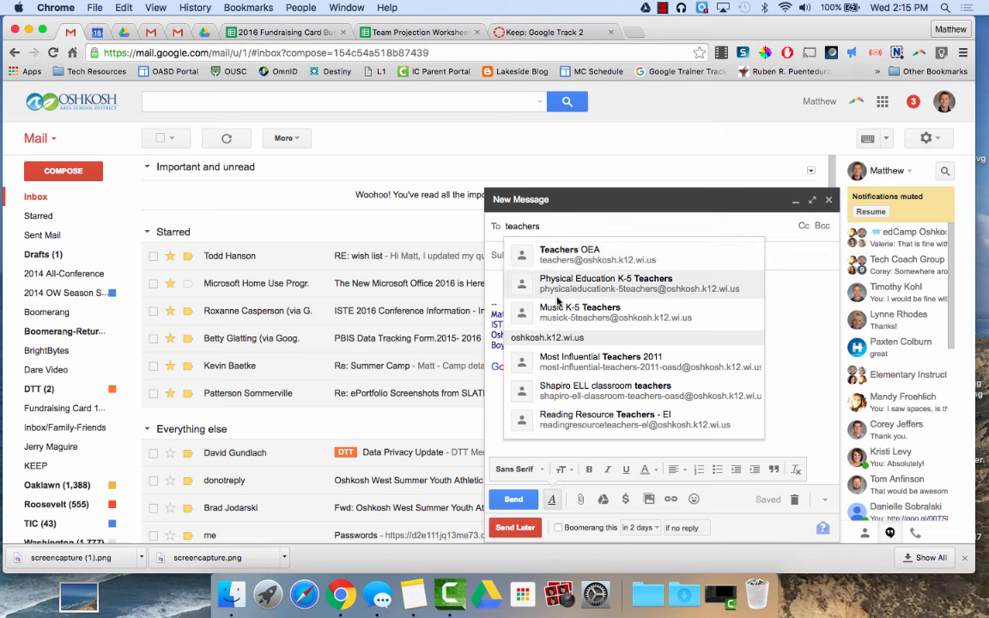
mouse_move(665, 367)
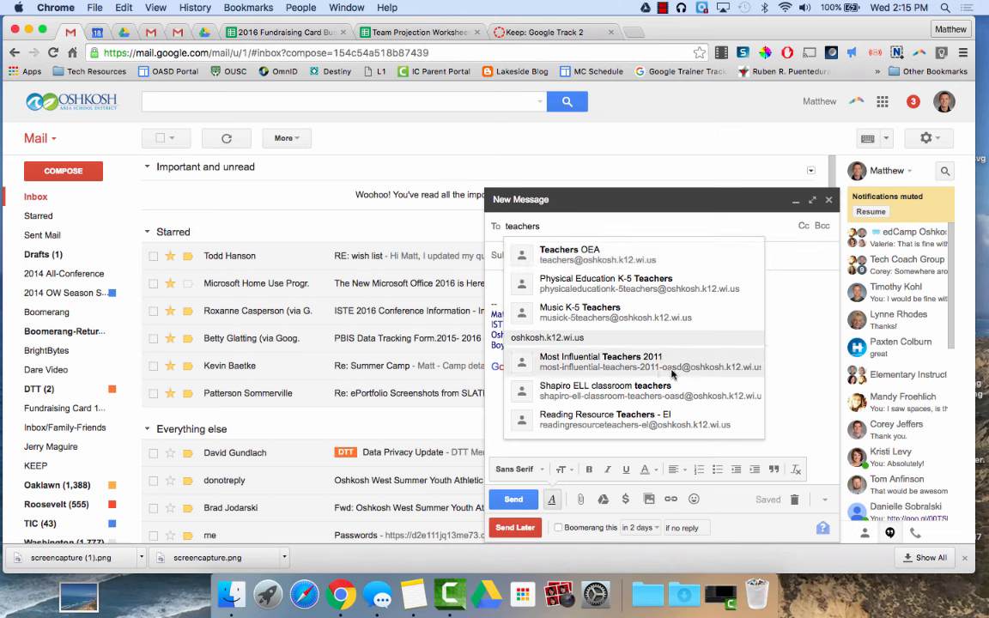
mouse_move(730, 374)
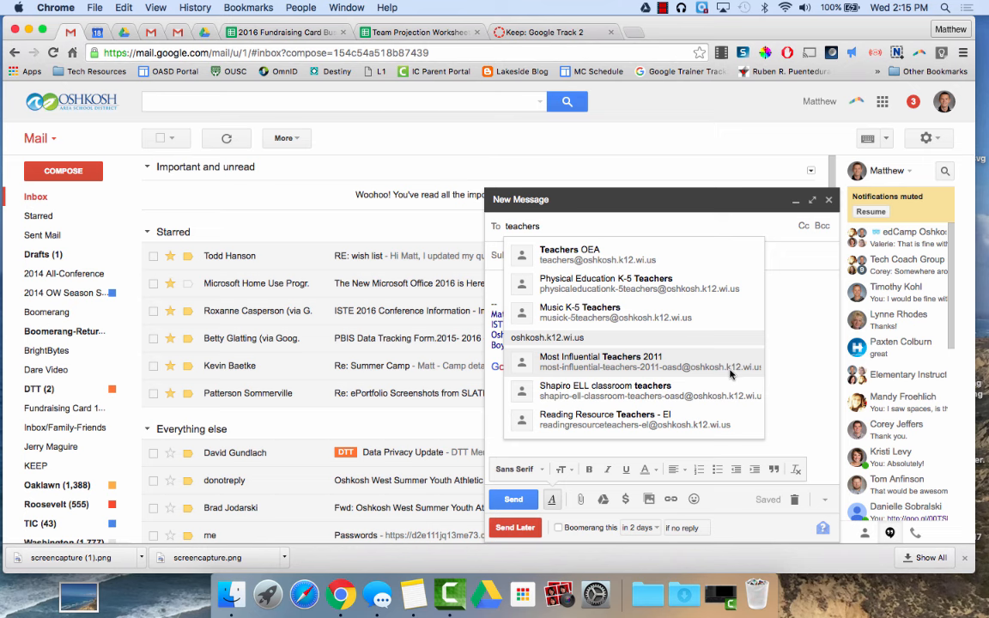
mouse_move(743, 376)
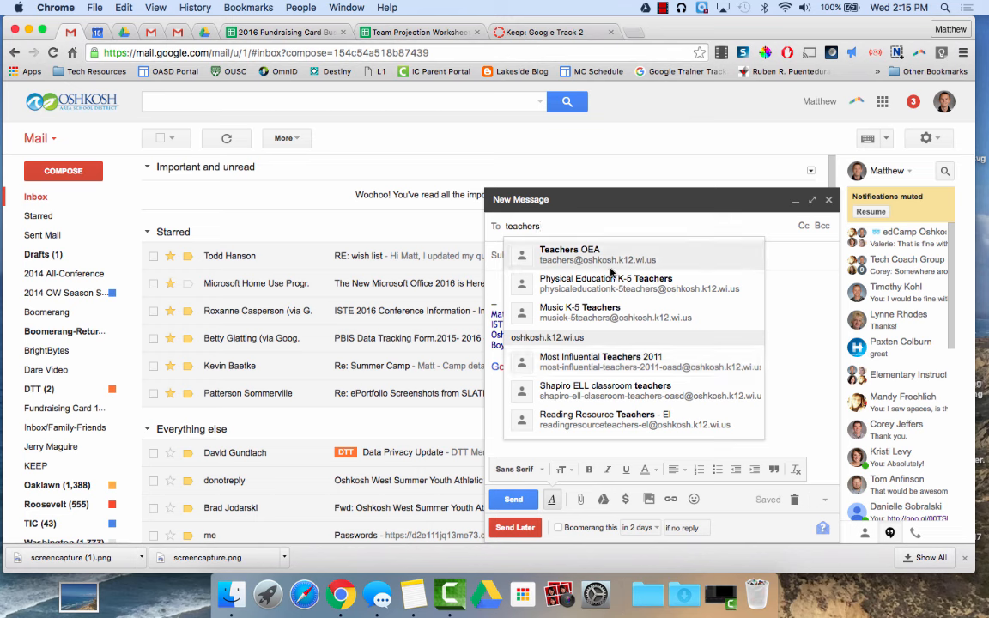
mouse_move(674, 381)
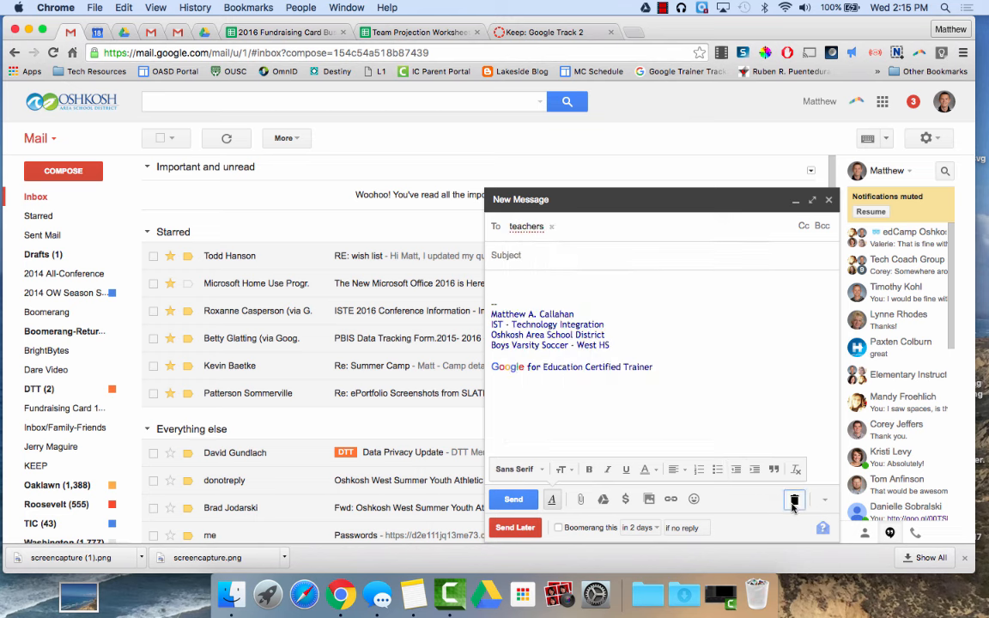
Discard the draft and open Google Groups from the Google apps menu.
click(794, 499)
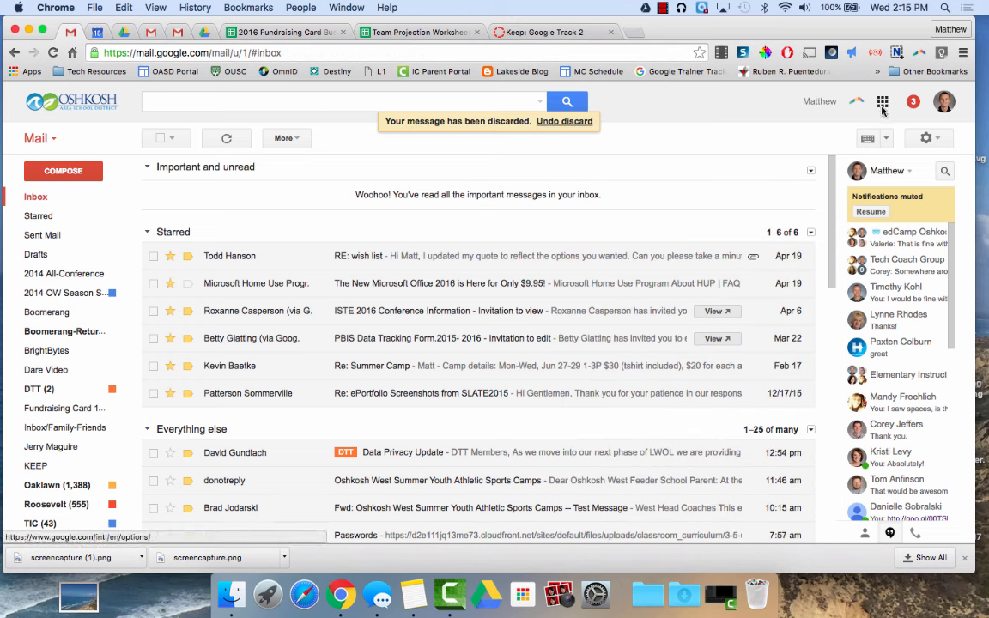
click(882, 102)
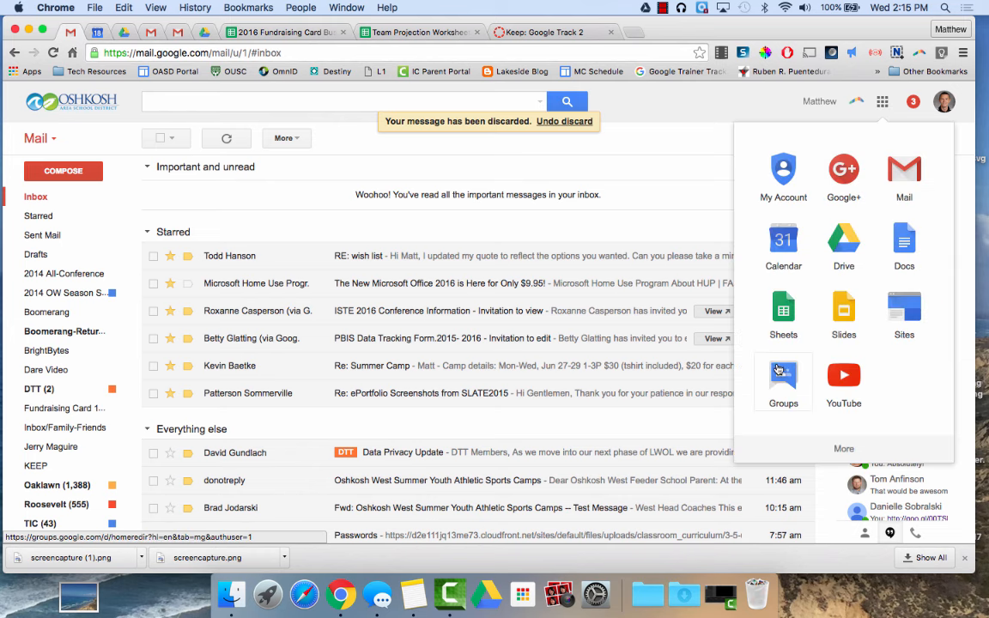
click(782, 375)
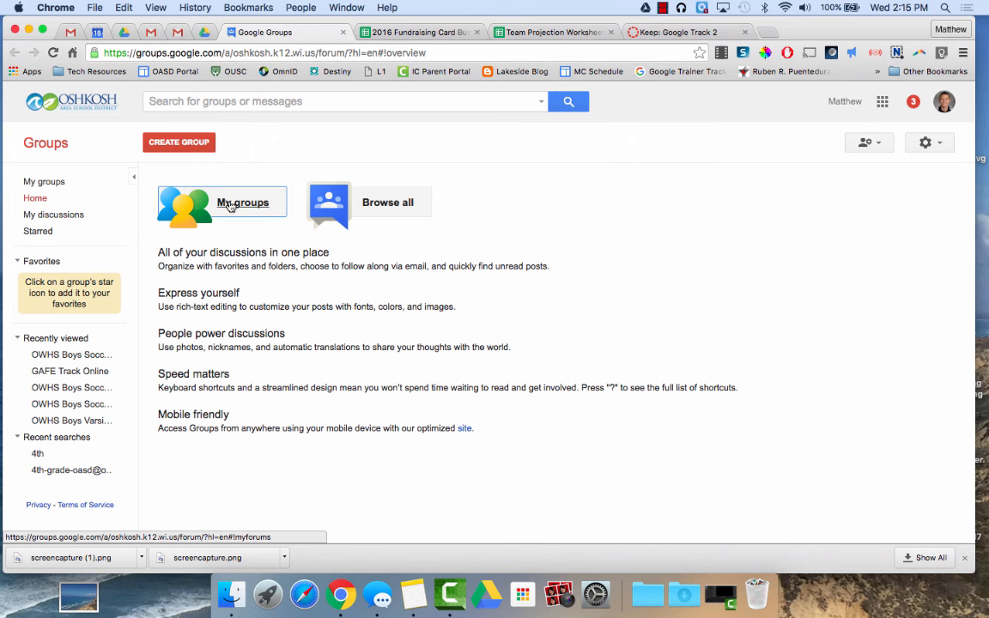
Show My groups and scroll through the groups the user belongs to.
click(242, 201)
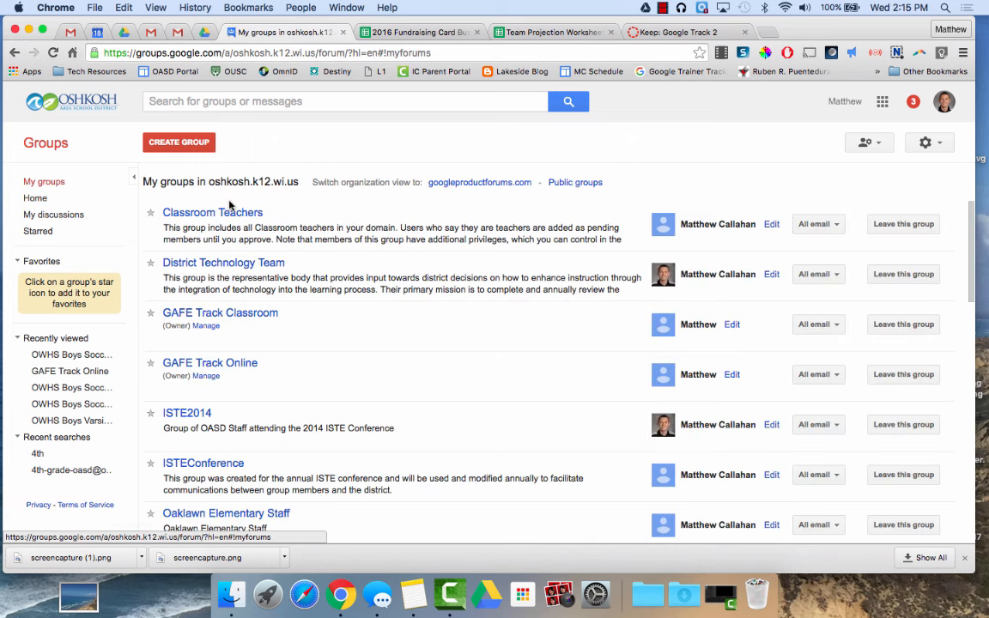
scroll(down, 3)
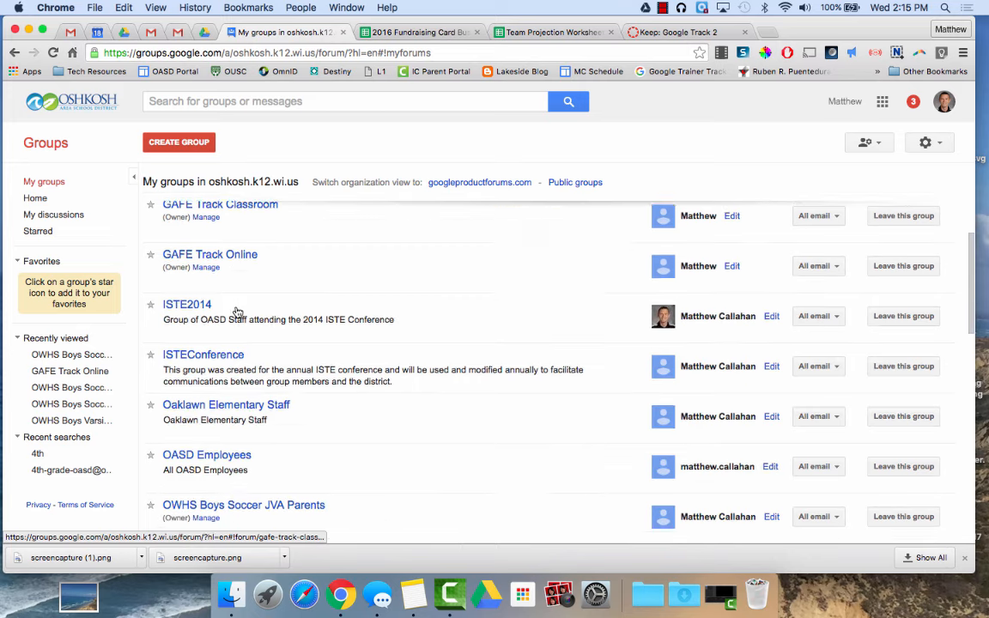
scroll(down, 3)
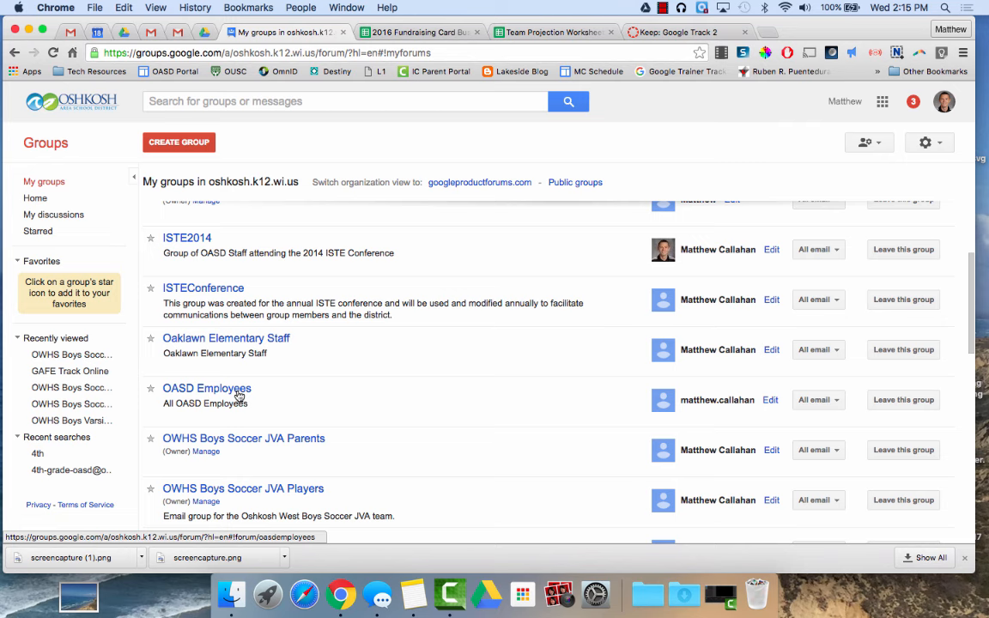
scroll(down, 3)
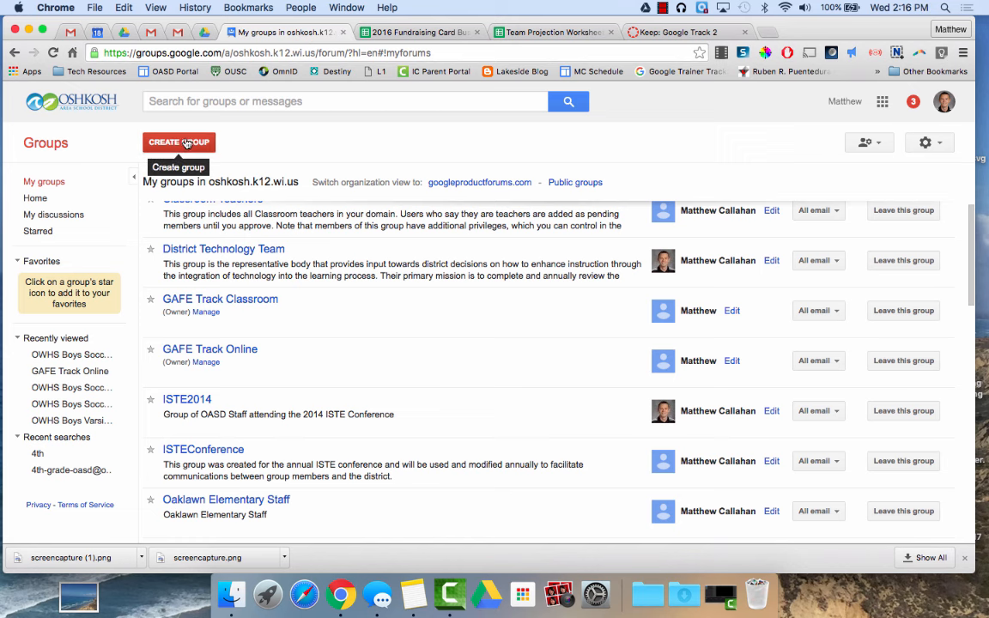
Start a new group named Testing12345 and scroll down the creation form.
click(178, 142)
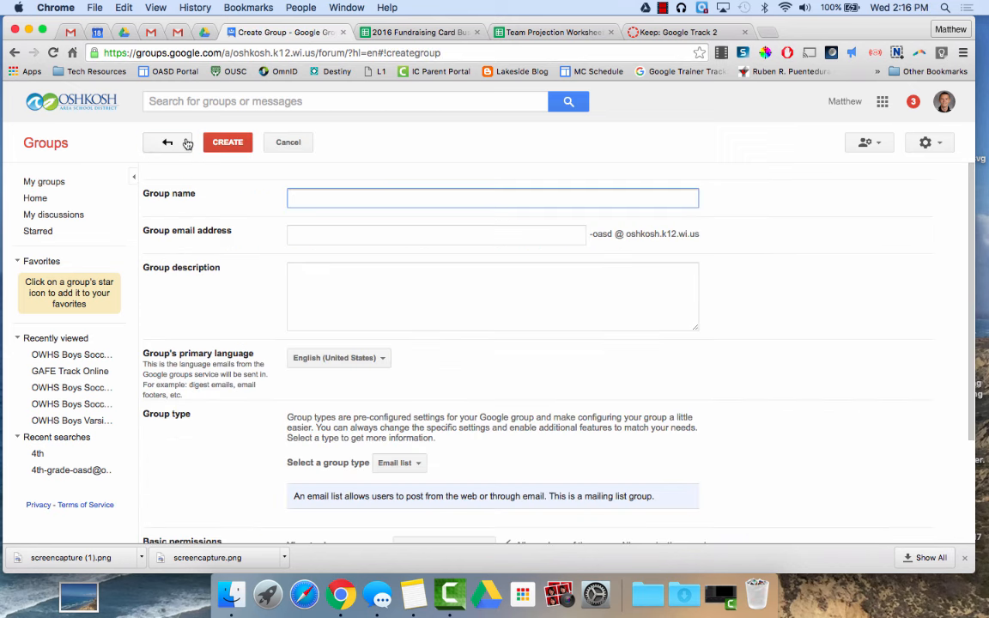
text(T)
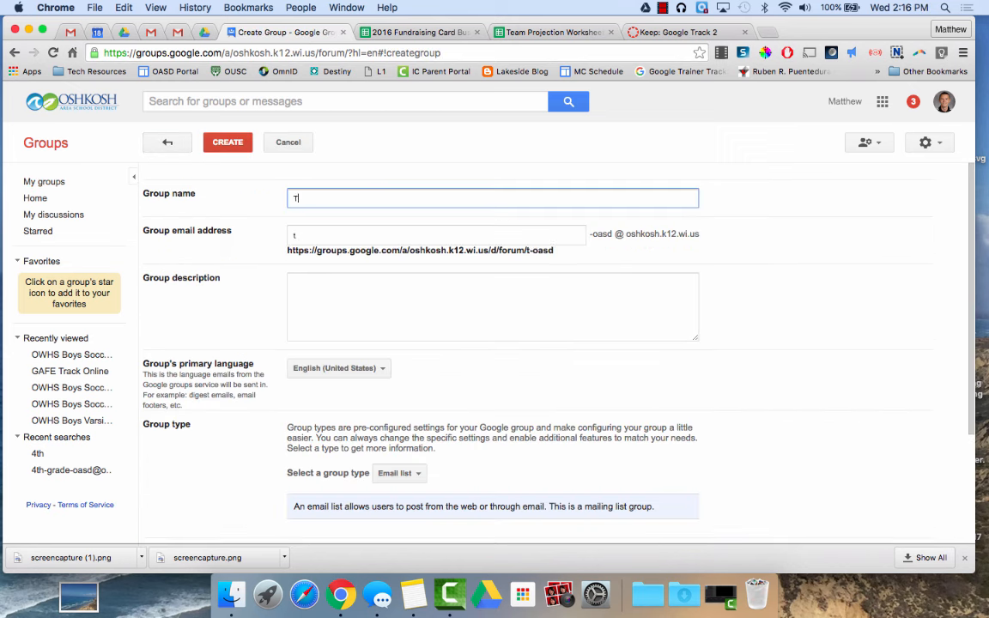
text(Testing12345)
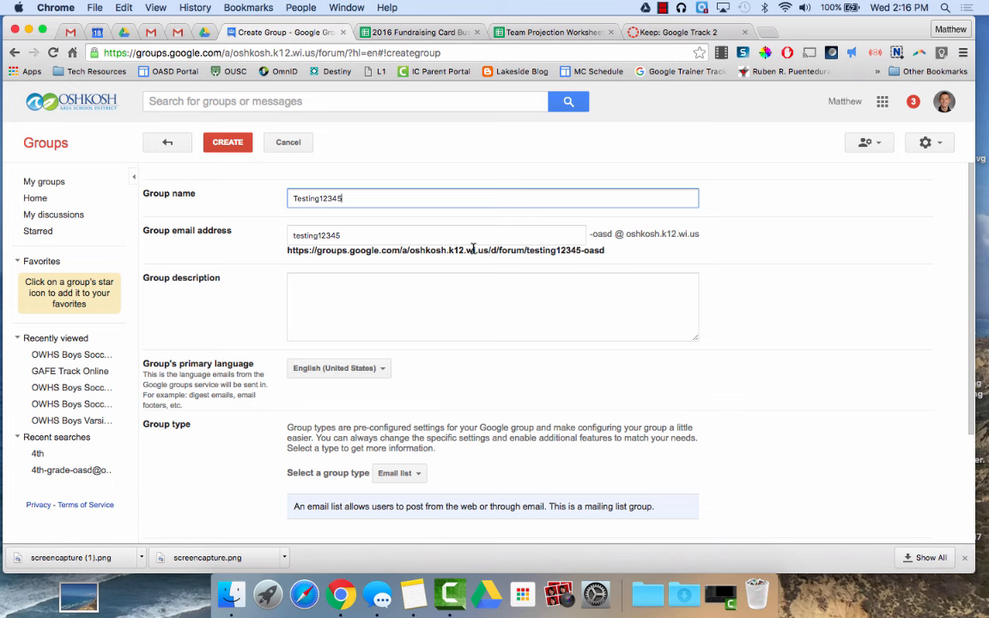
mouse_move(593, 235)
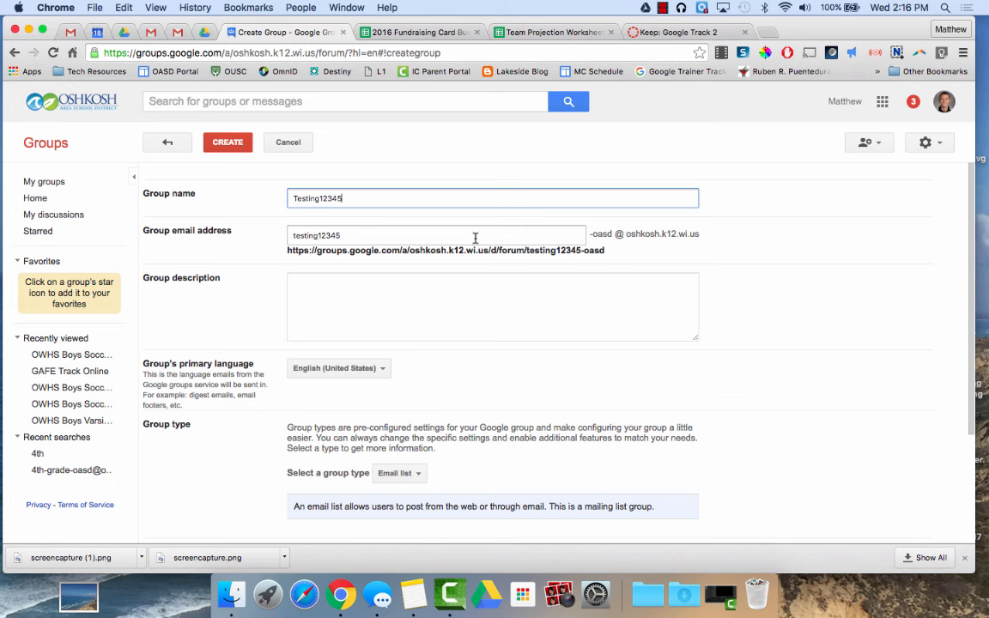
mouse_move(520, 235)
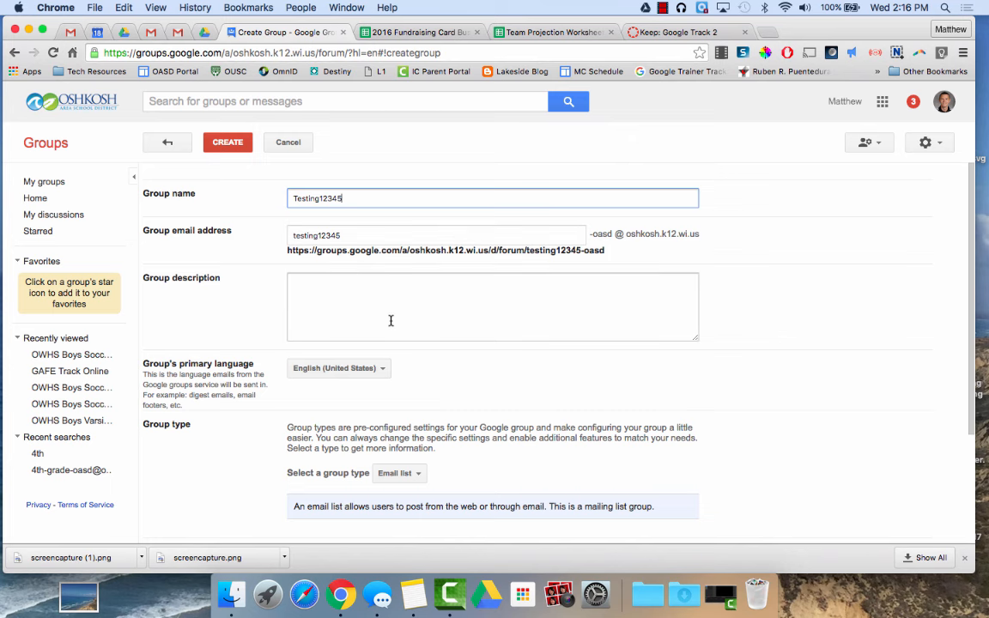
scroll(down, 3)
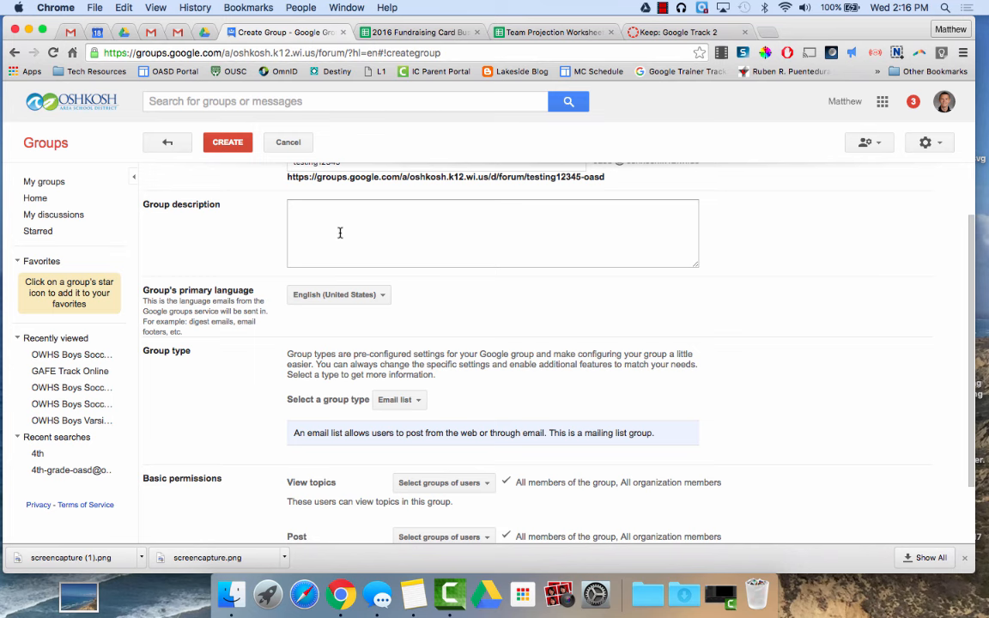
scroll(down, 3)
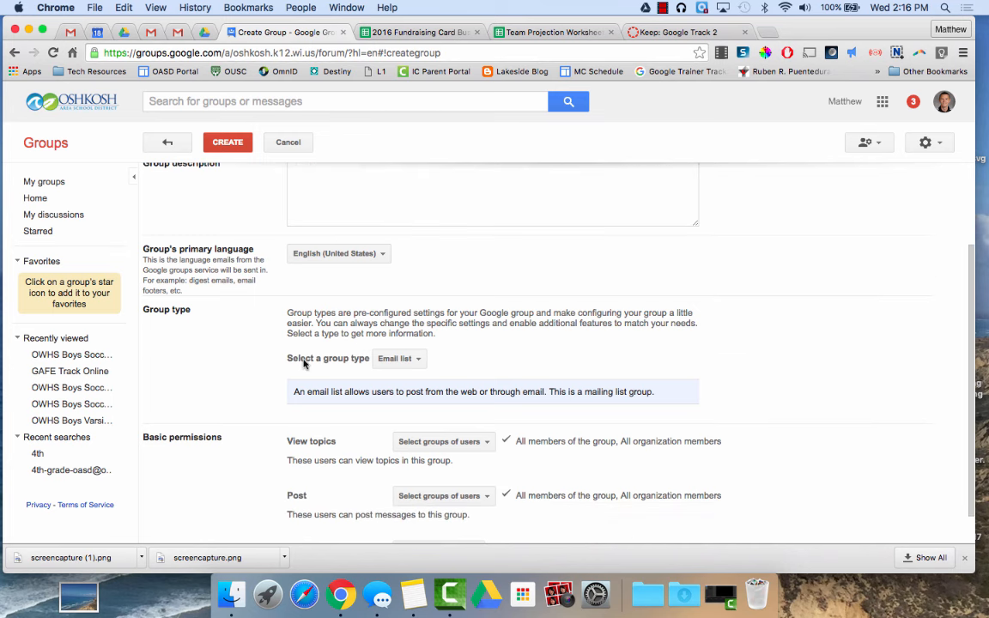
mouse_move(400, 358)
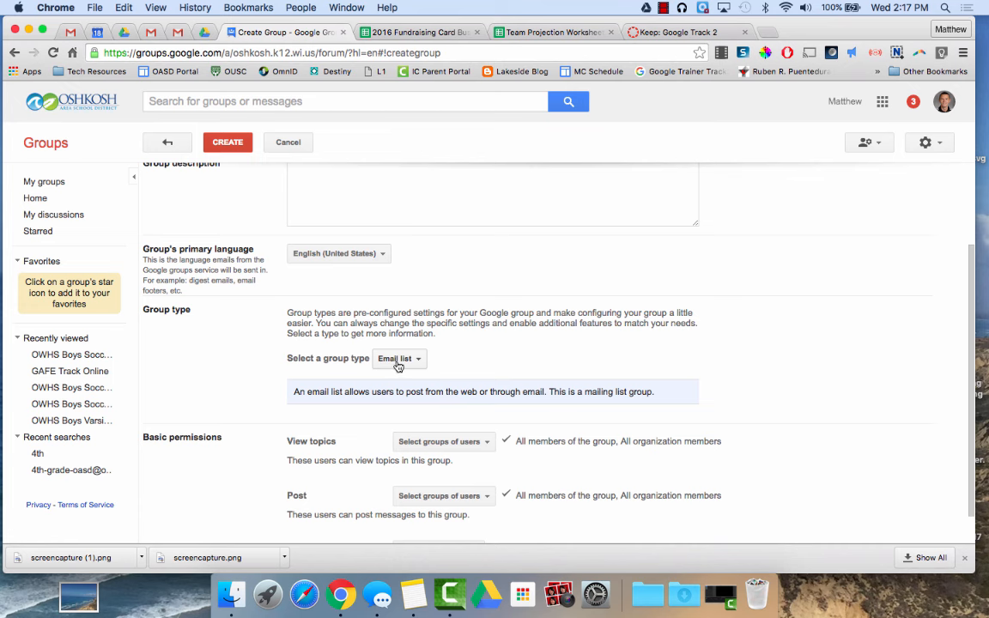
click(399, 358)
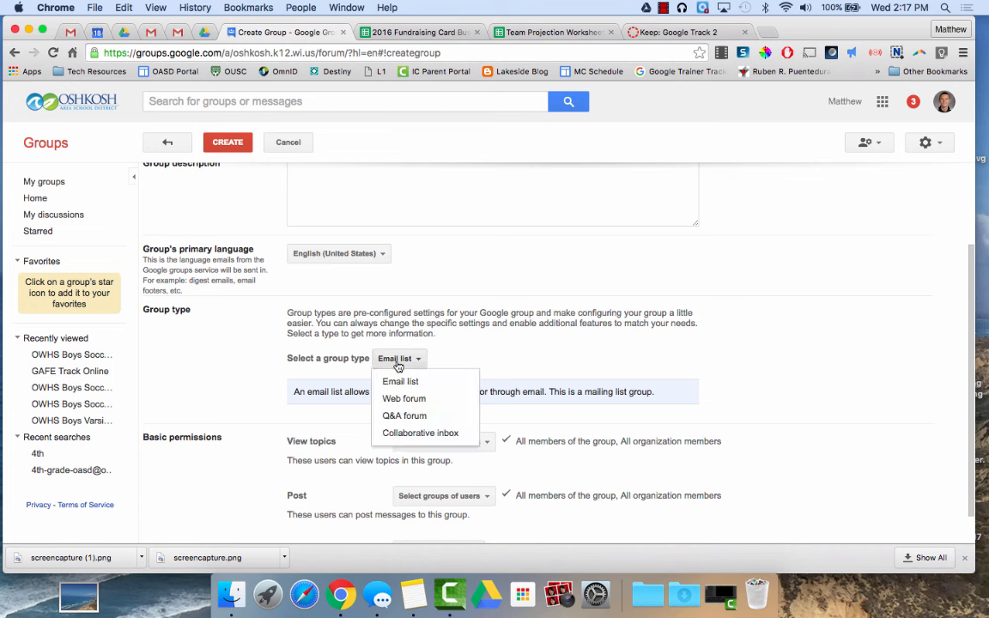
mouse_move(420, 433)
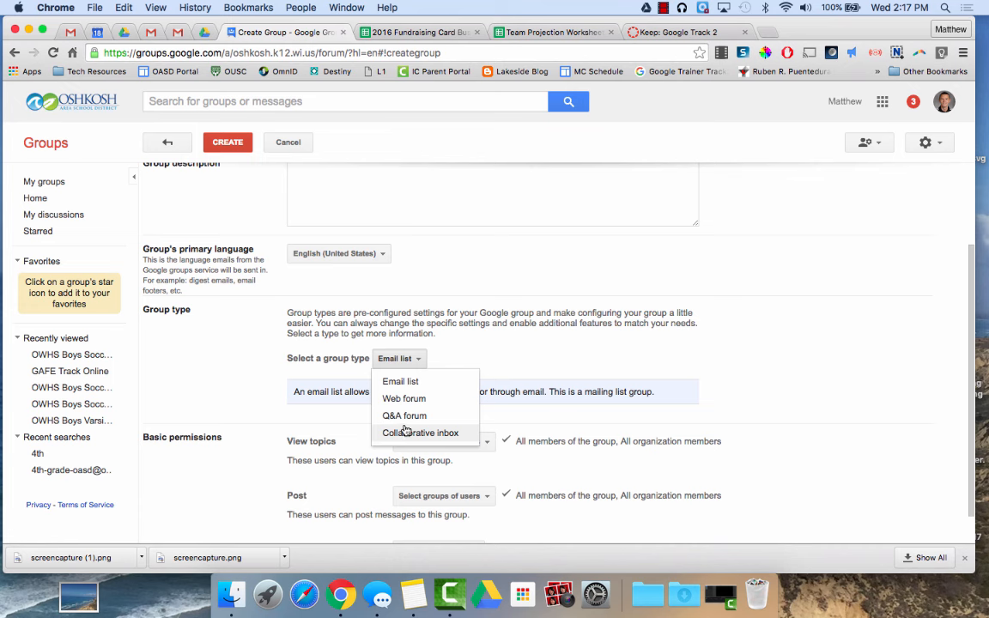
mouse_move(404, 399)
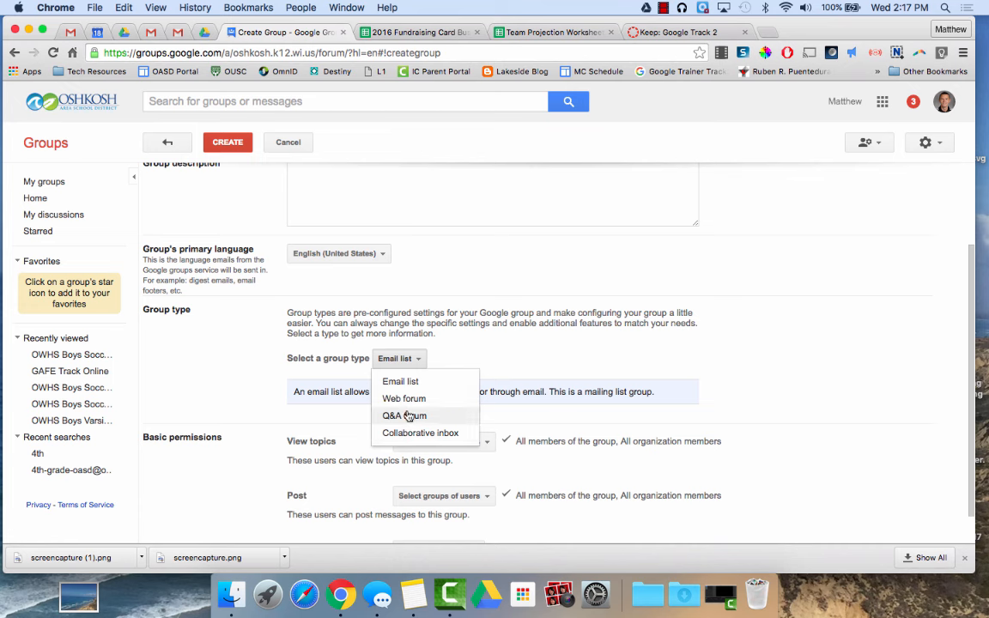
mouse_move(410, 438)
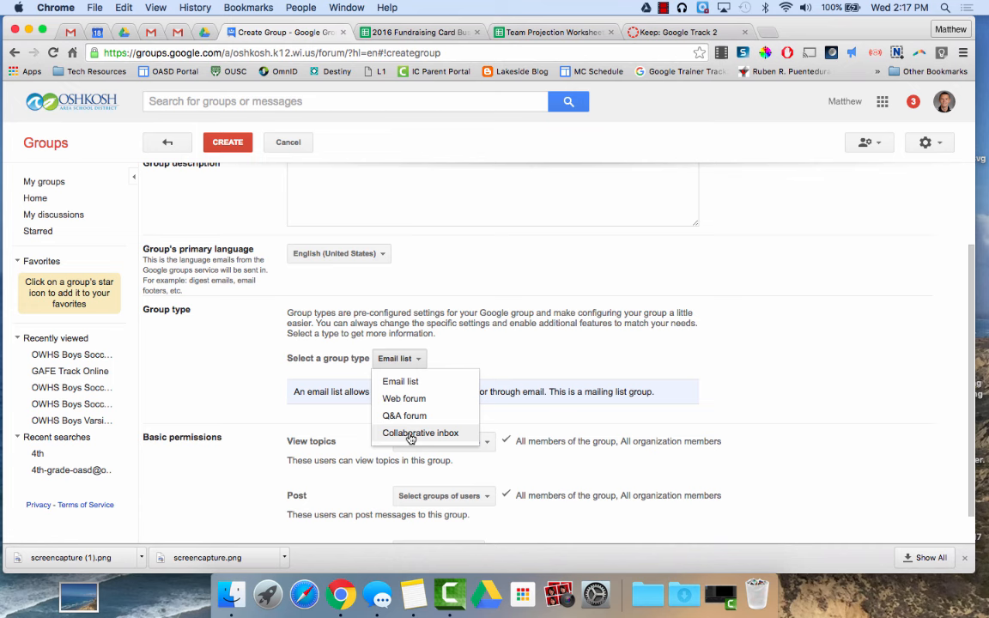
mouse_move(400, 382)
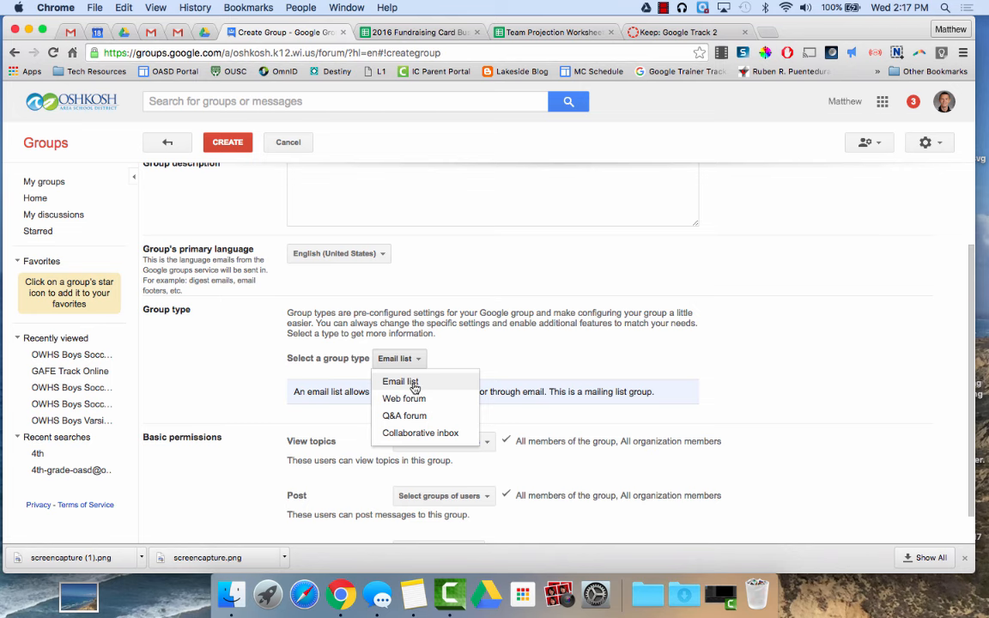
click(400, 381)
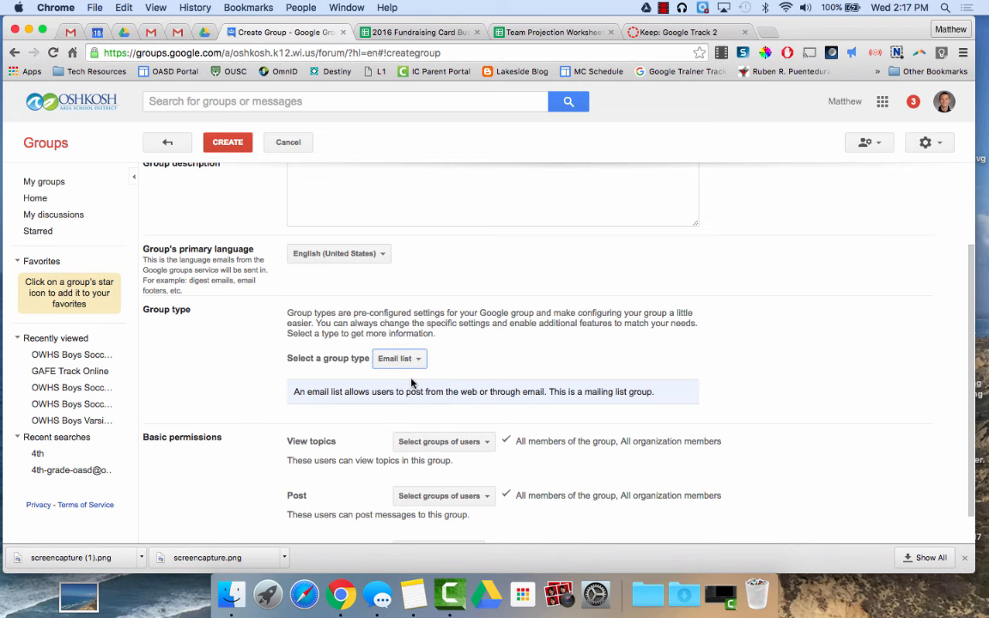
Scroll to Basic permissions and review who can view topics and post.
scroll(down, 3)
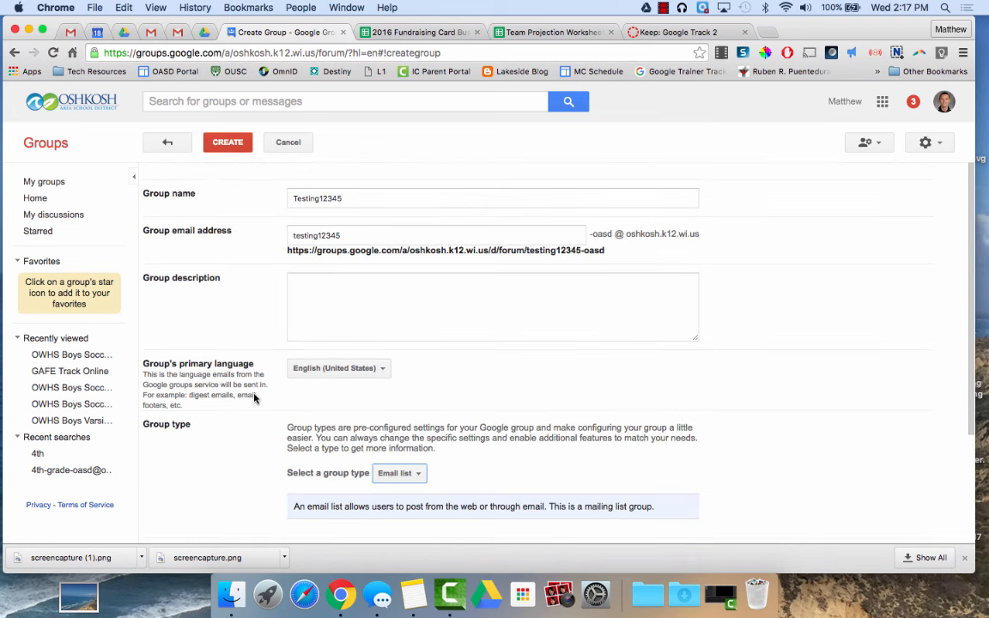
mouse_move(350, 255)
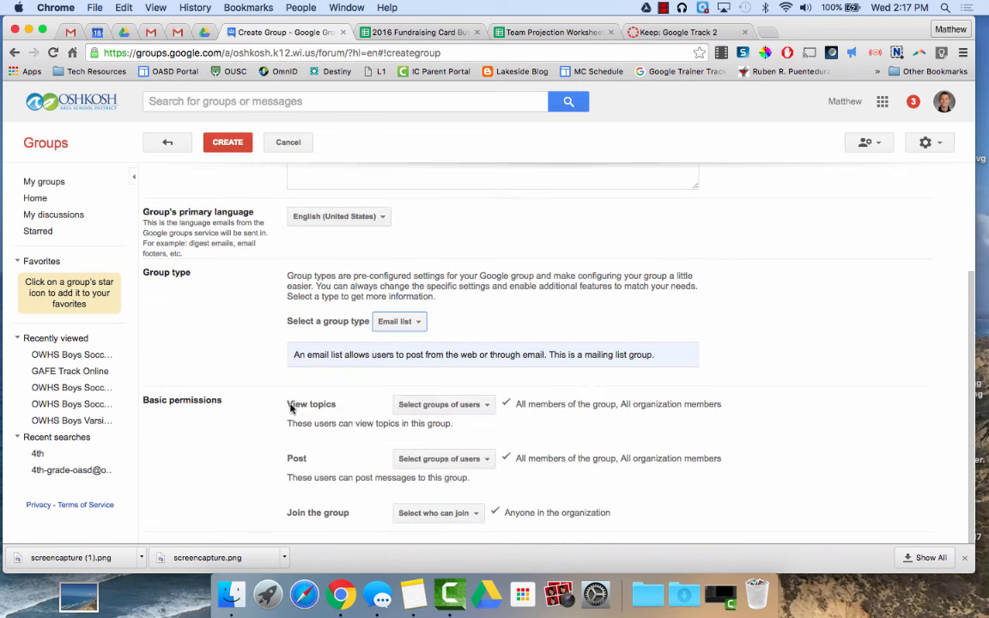
click(442, 404)
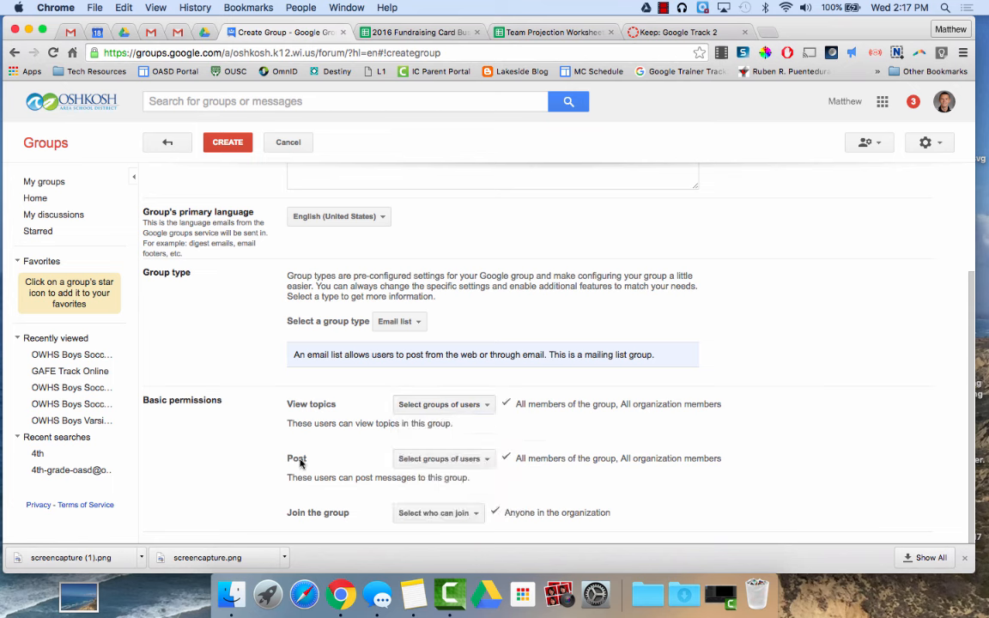
mouse_move(313, 457)
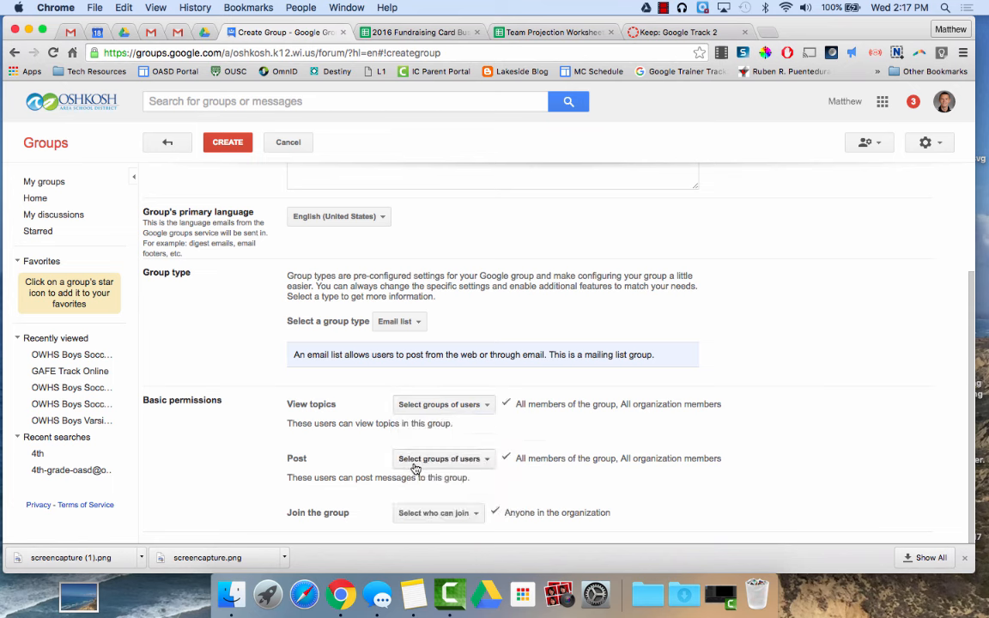
click(443, 458)
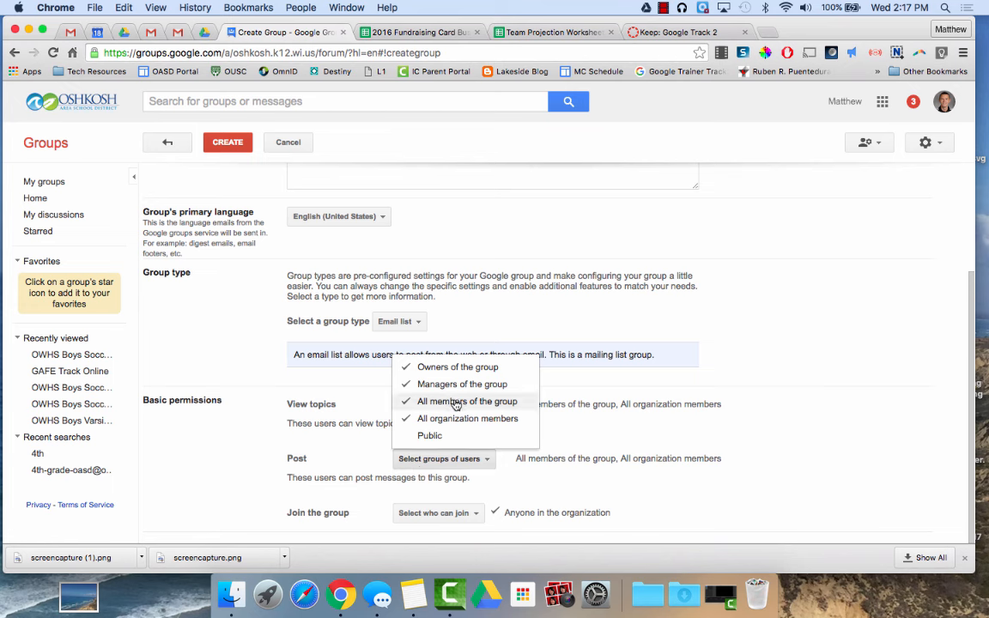
mouse_move(452, 405)
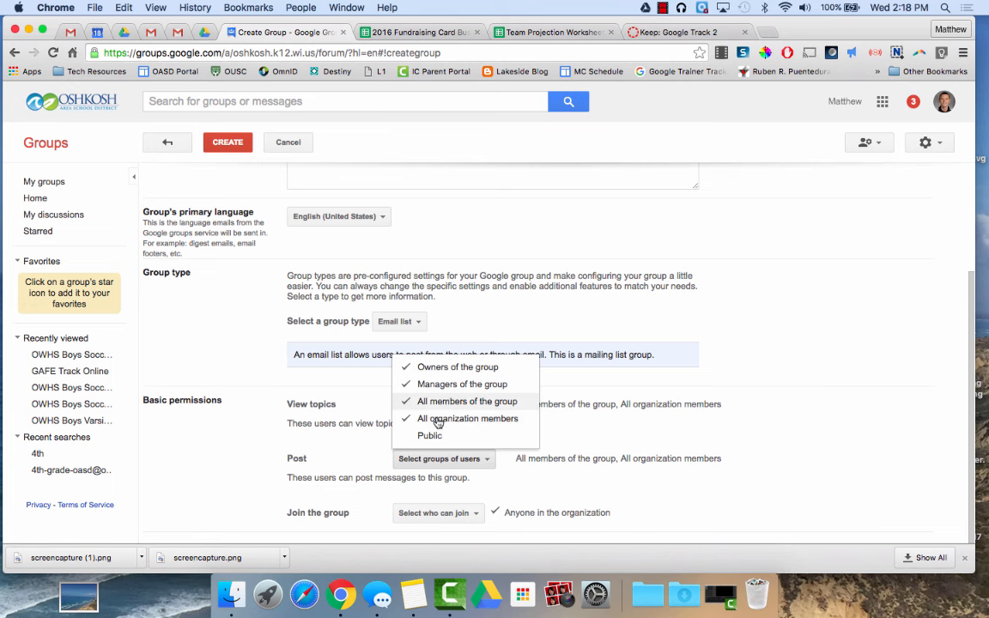
mouse_move(429, 436)
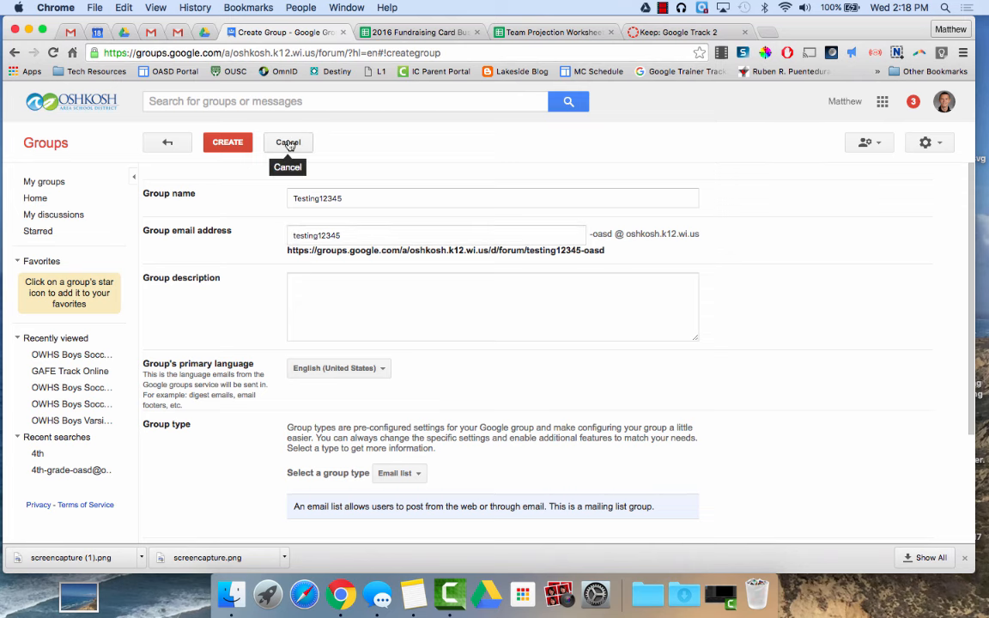
Cancel creating Testing12345 and open the GAFE Track Classroom group.
click(287, 142)
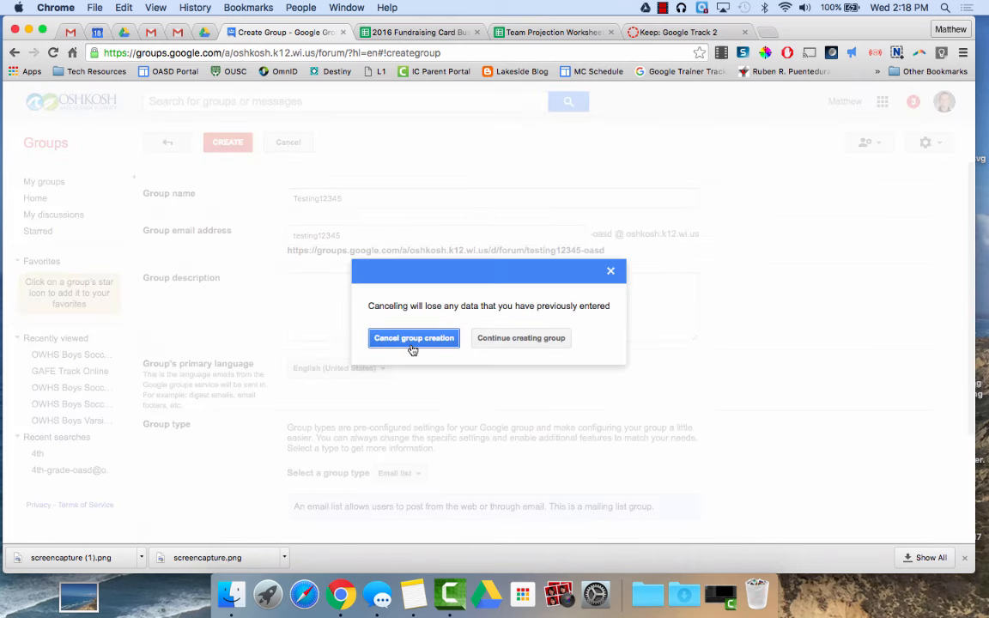
click(413, 337)
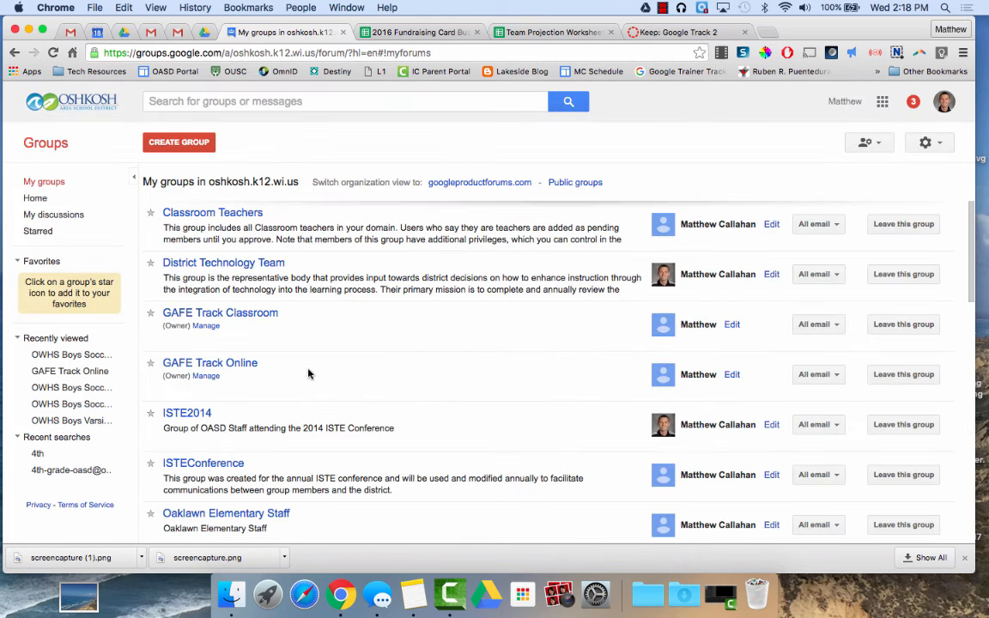
mouse_move(230, 365)
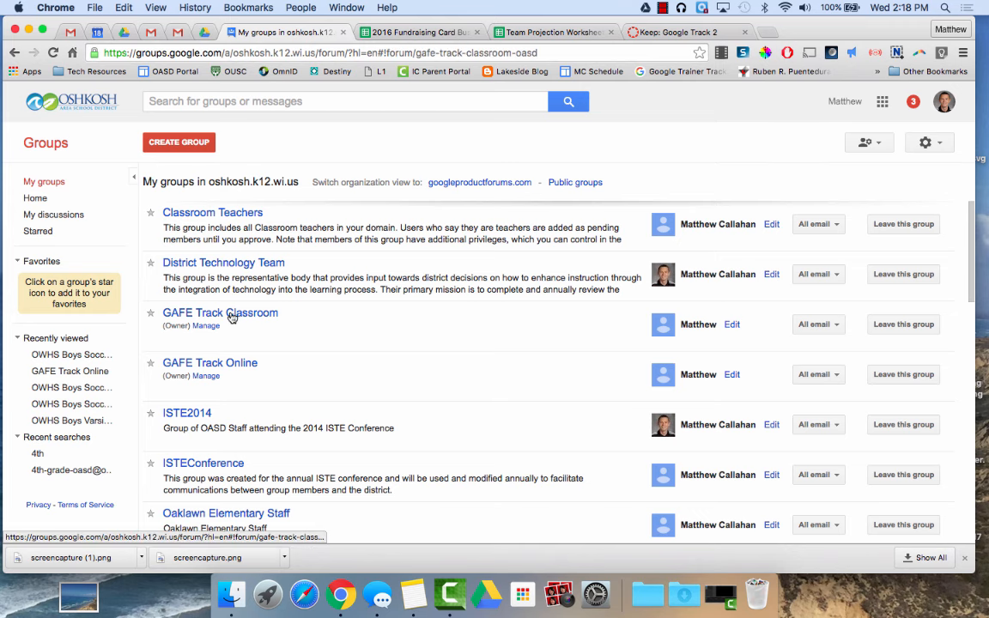
click(220, 313)
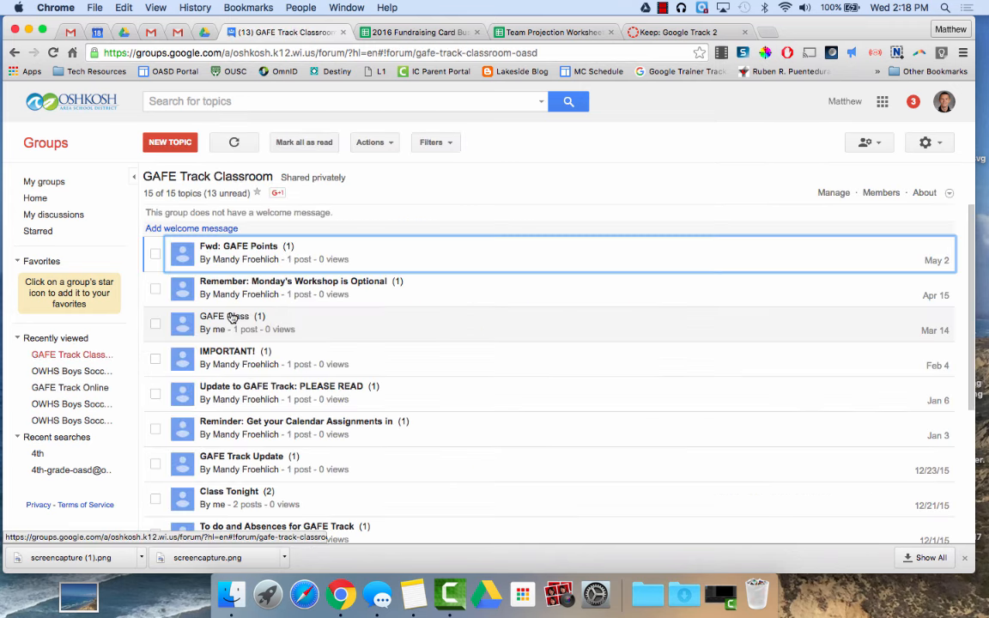
Review GAFE Track Classroom's About page: email, 21 members, access and posting statistics.
click(924, 192)
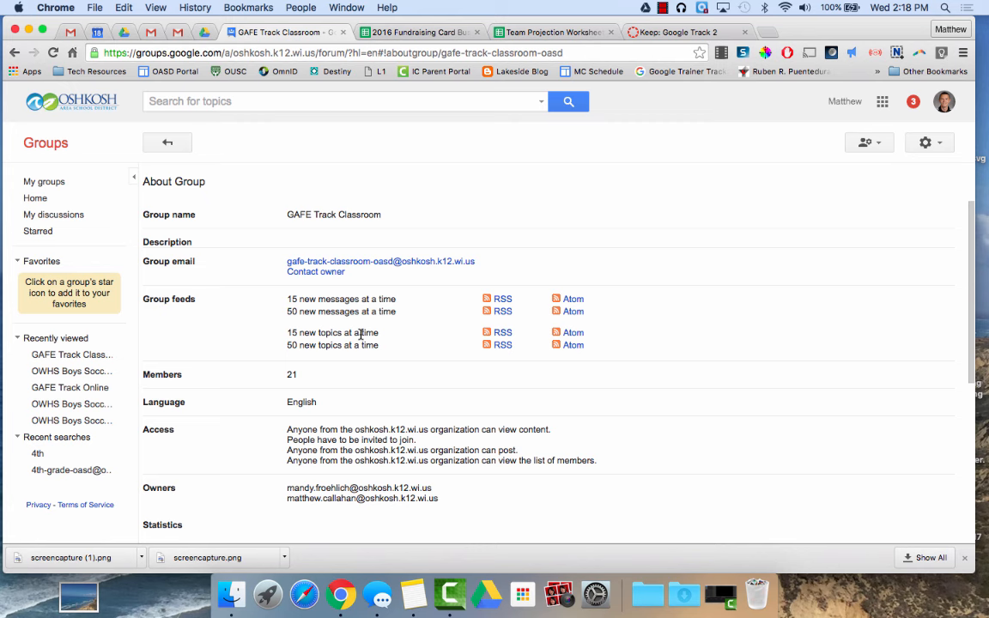
mouse_move(297, 265)
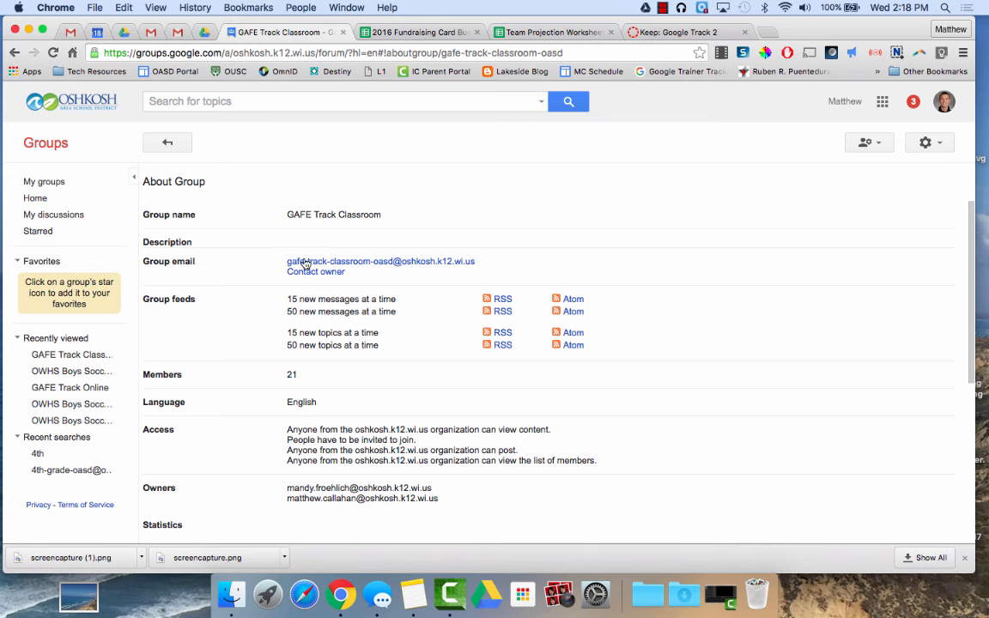
mouse_move(421, 267)
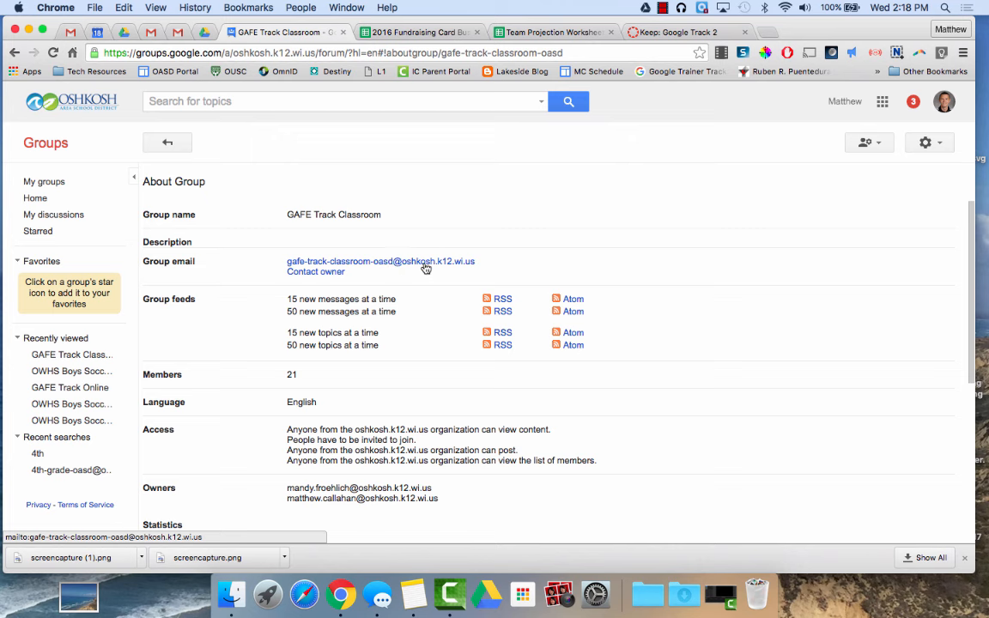
scroll(down, 3)
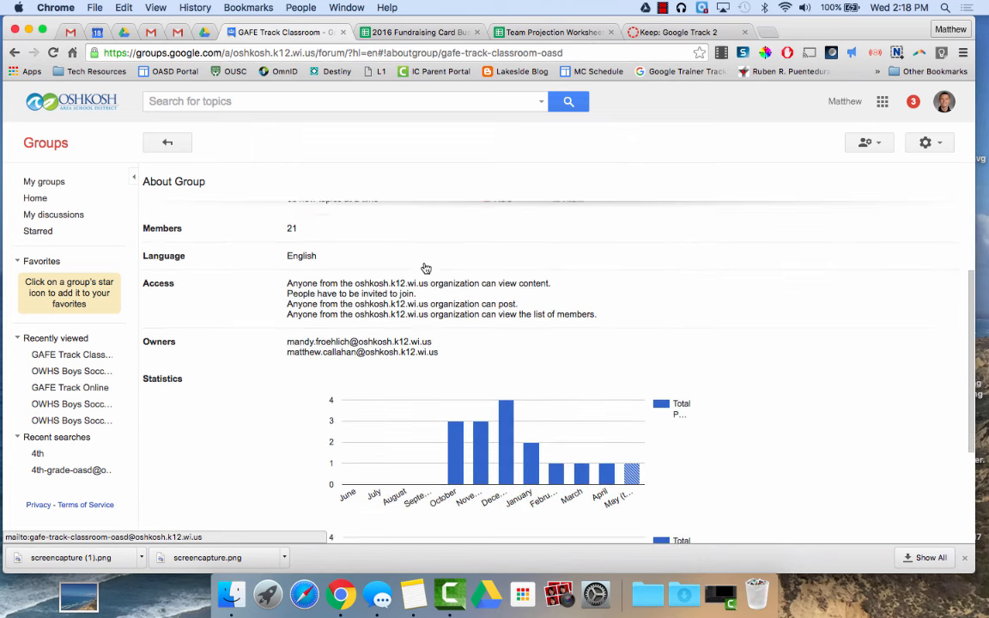
scroll(down, 3)
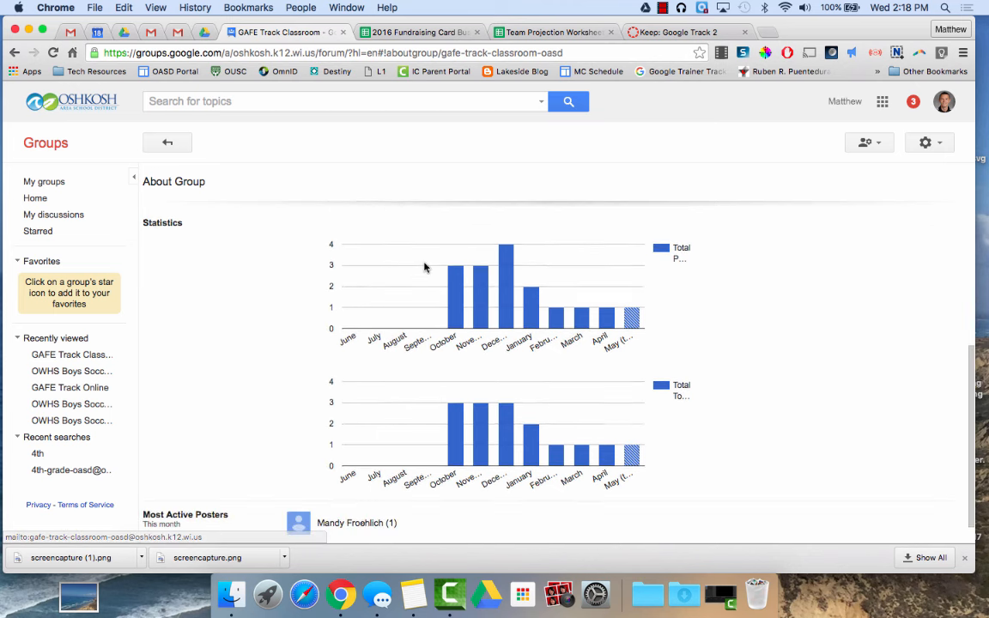
scroll(down, 3)
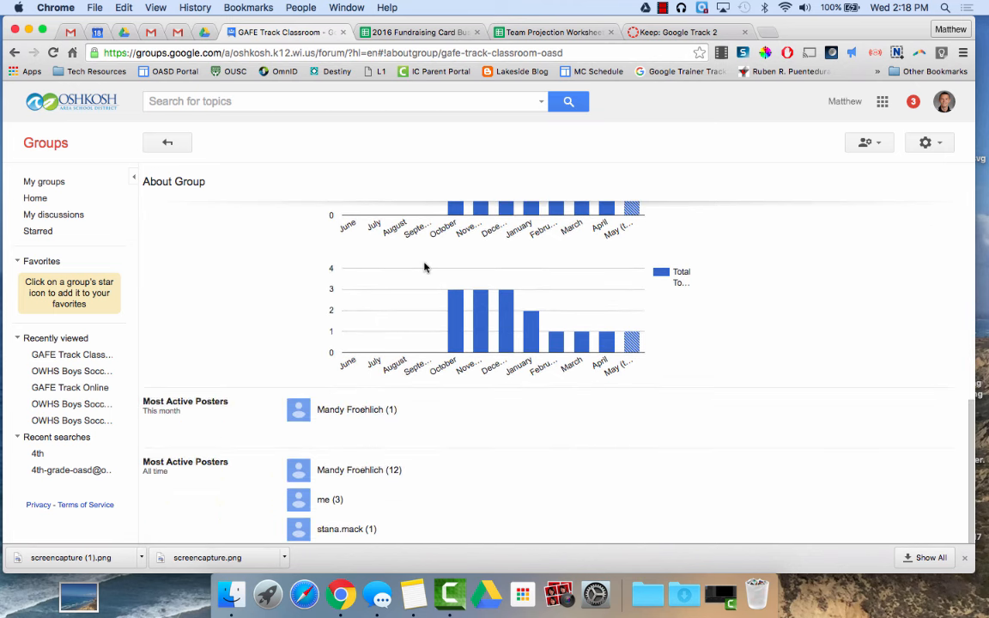
scroll(up, 3)
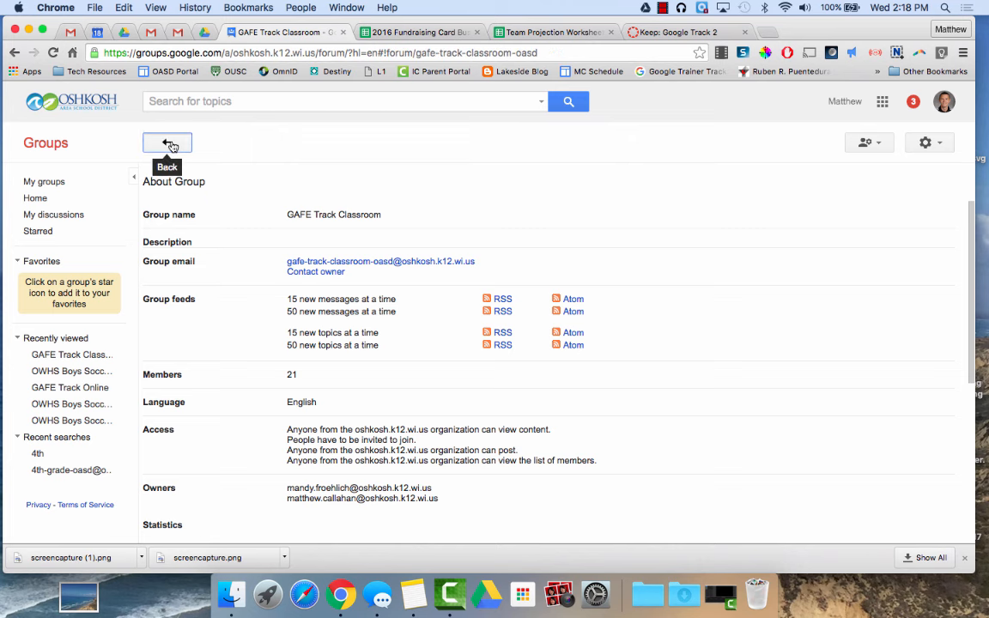
click(167, 143)
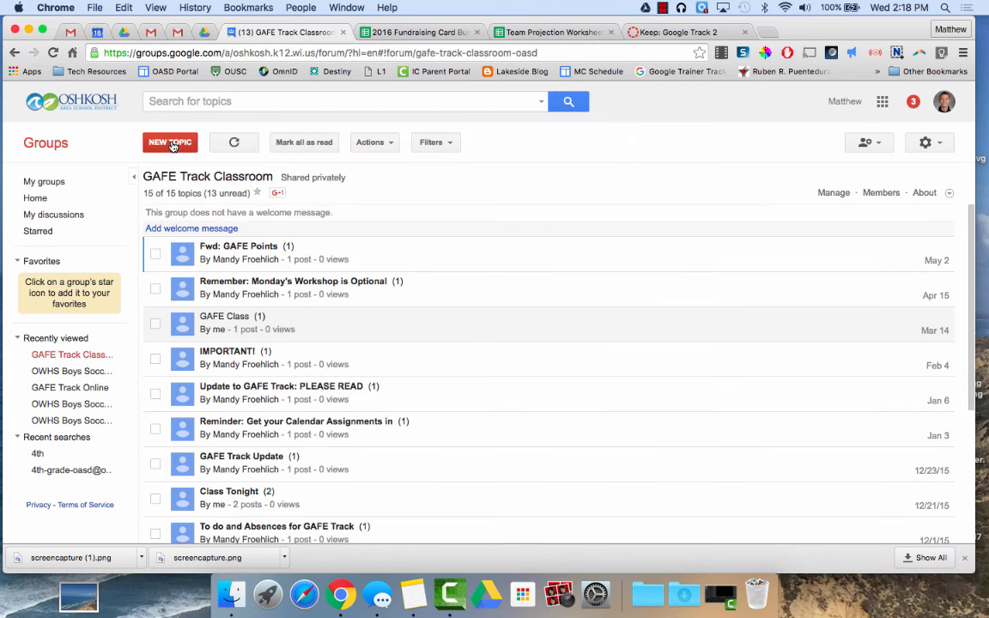
mouse_move(840, 198)
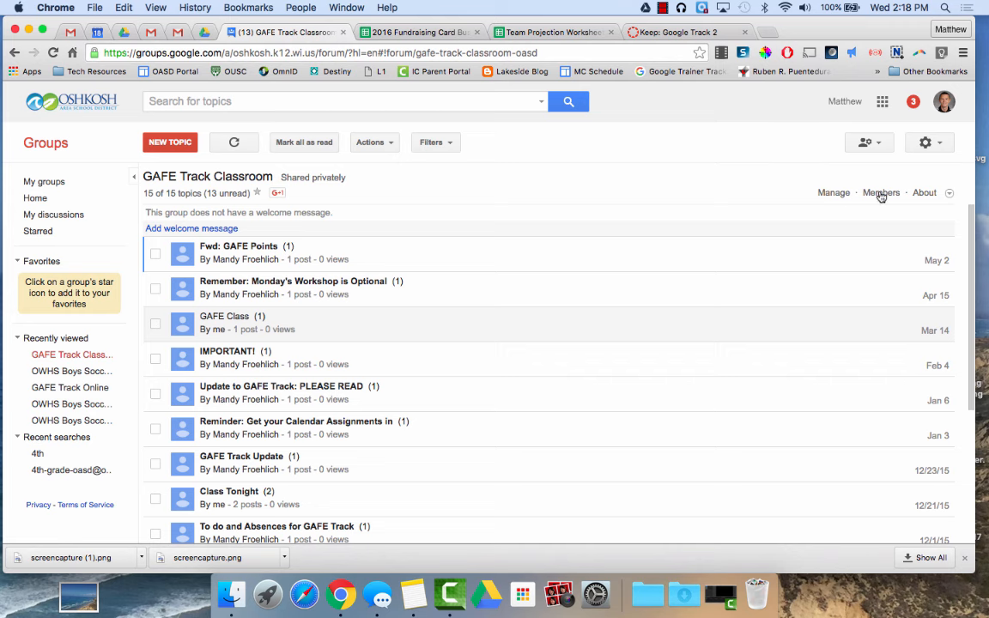
click(880, 191)
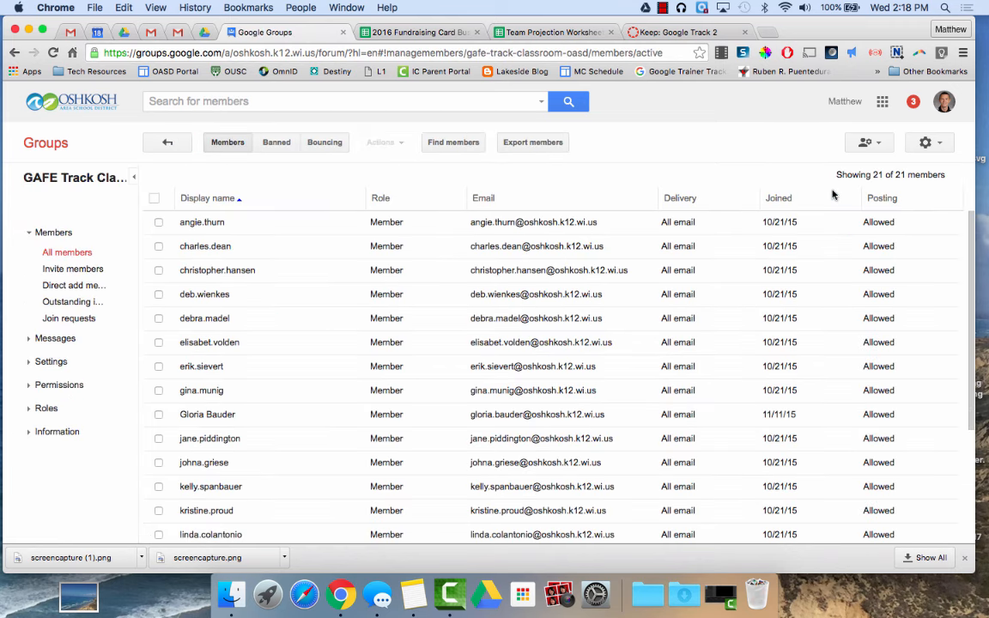
scroll(down, 3)
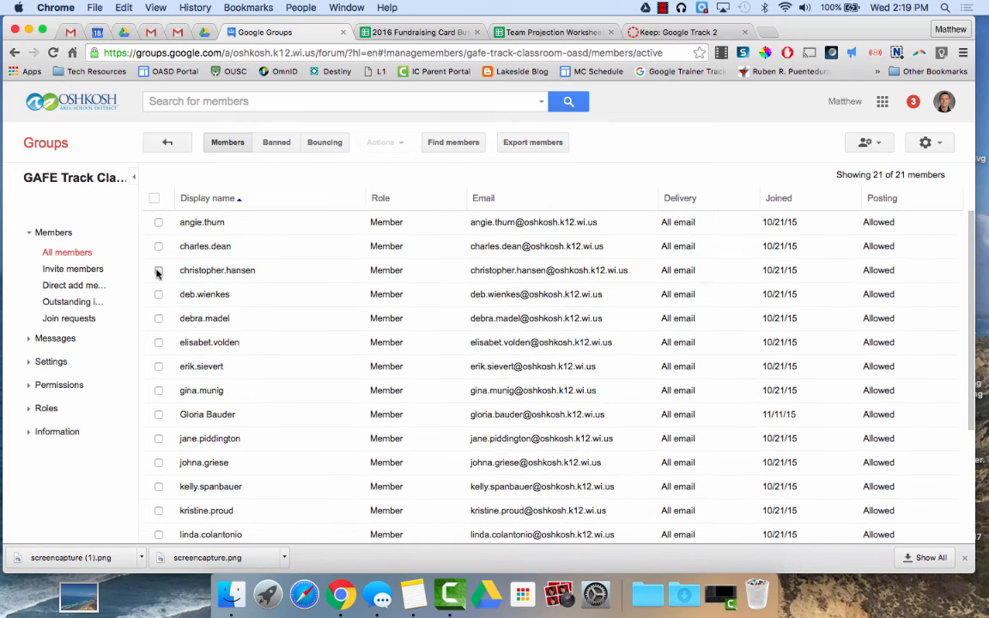
click(158, 270)
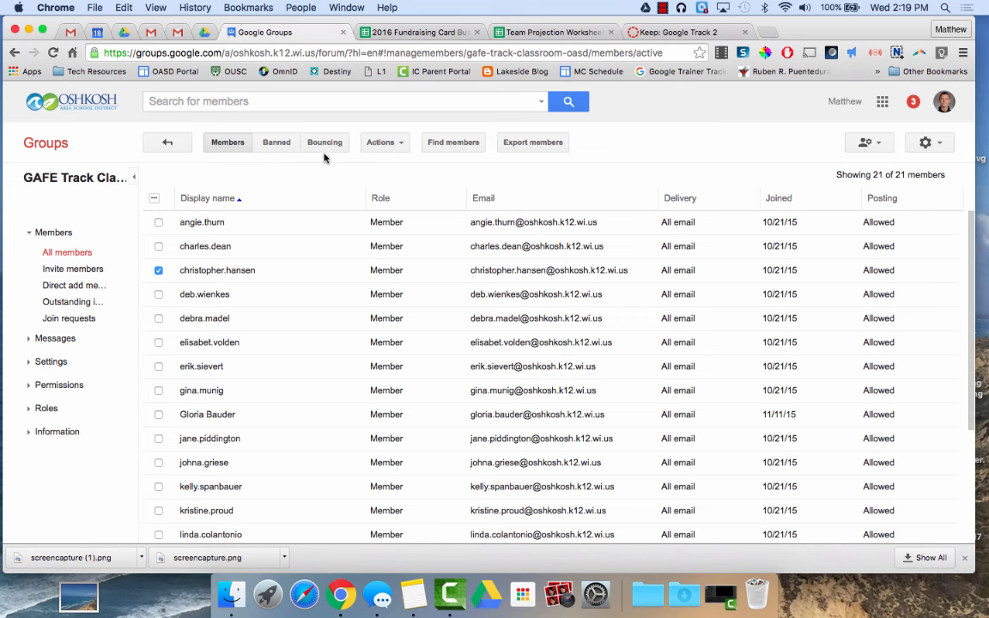
click(381, 142)
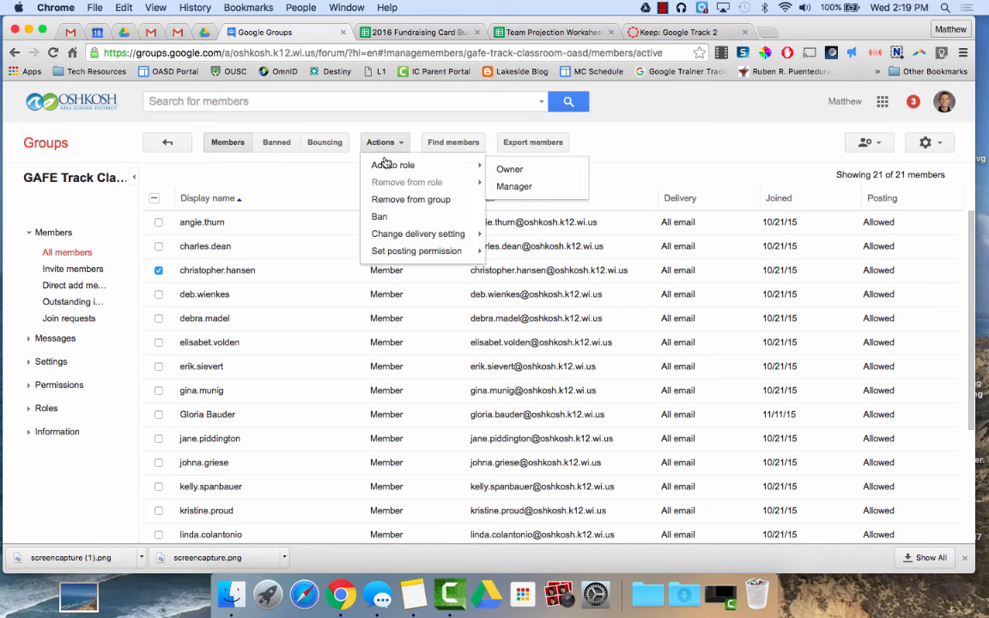
mouse_move(411, 199)
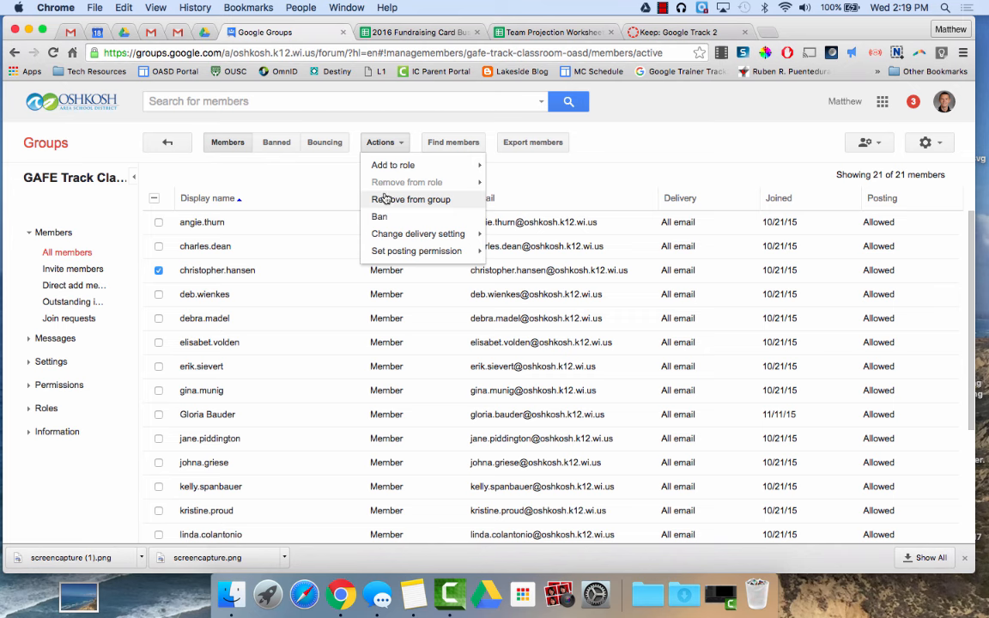
mouse_move(392, 165)
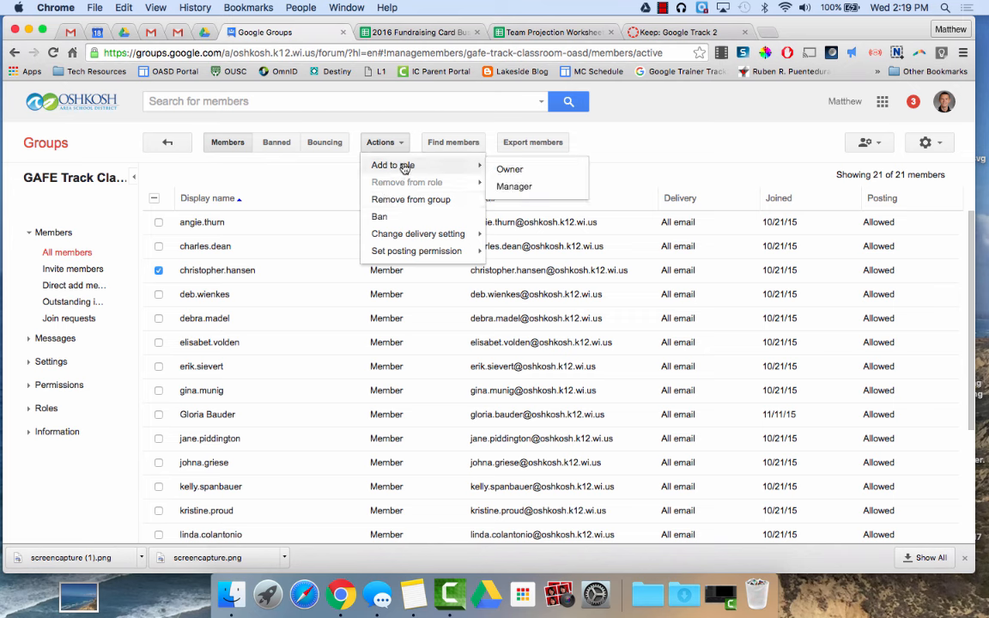
mouse_move(502, 181)
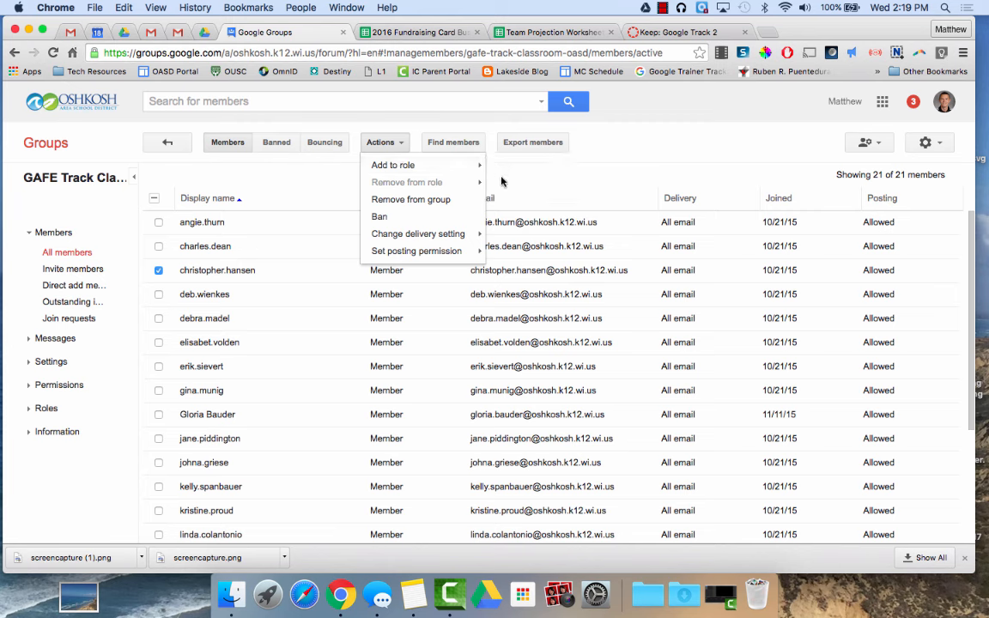
mouse_move(393, 165)
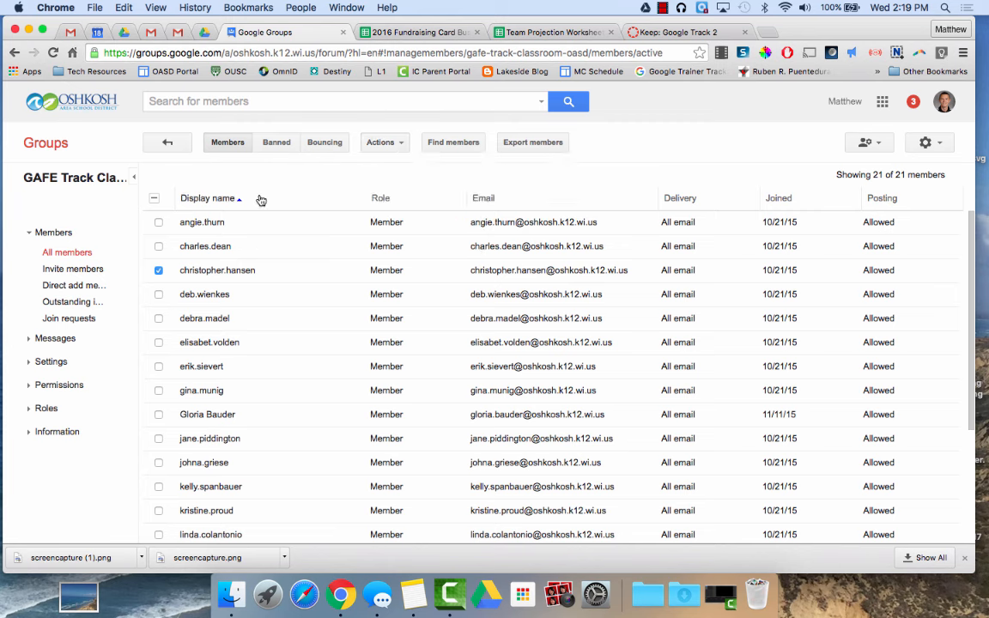
Deselect the member and open the Direct add members form with empty fields.
click(159, 270)
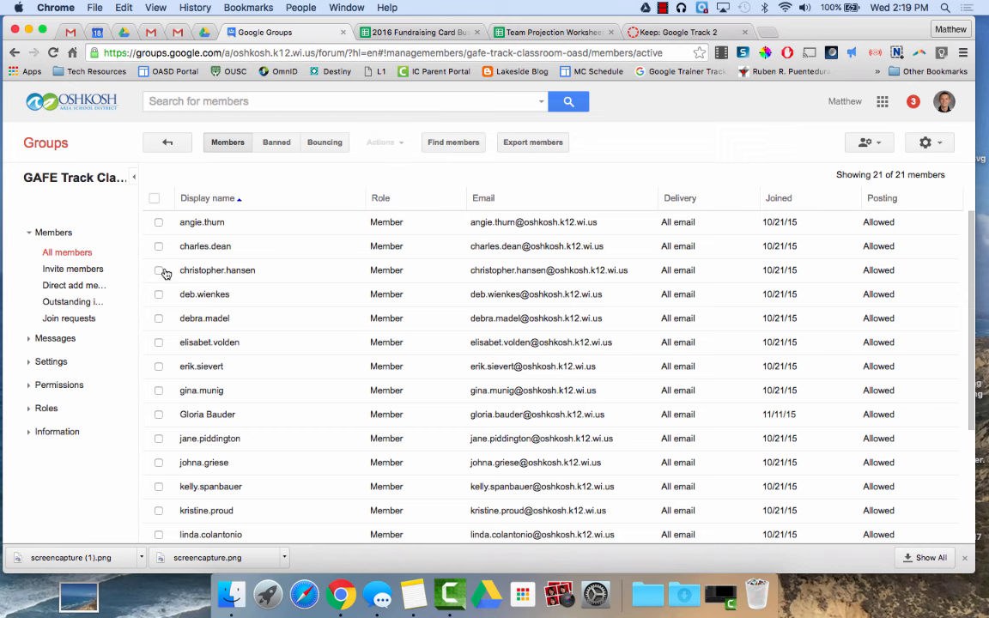
click(73, 269)
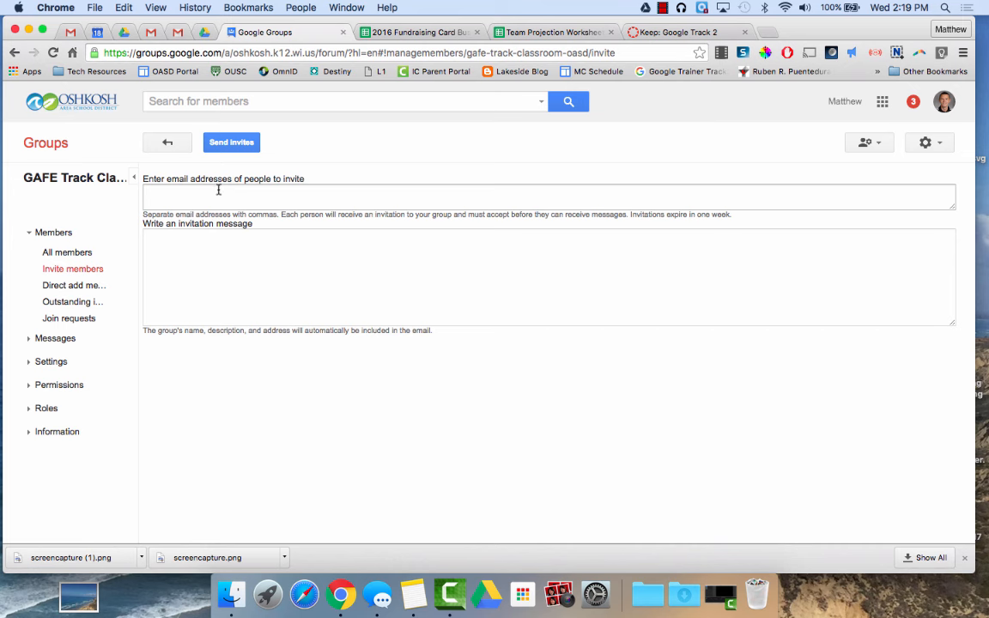
mouse_move(218, 190)
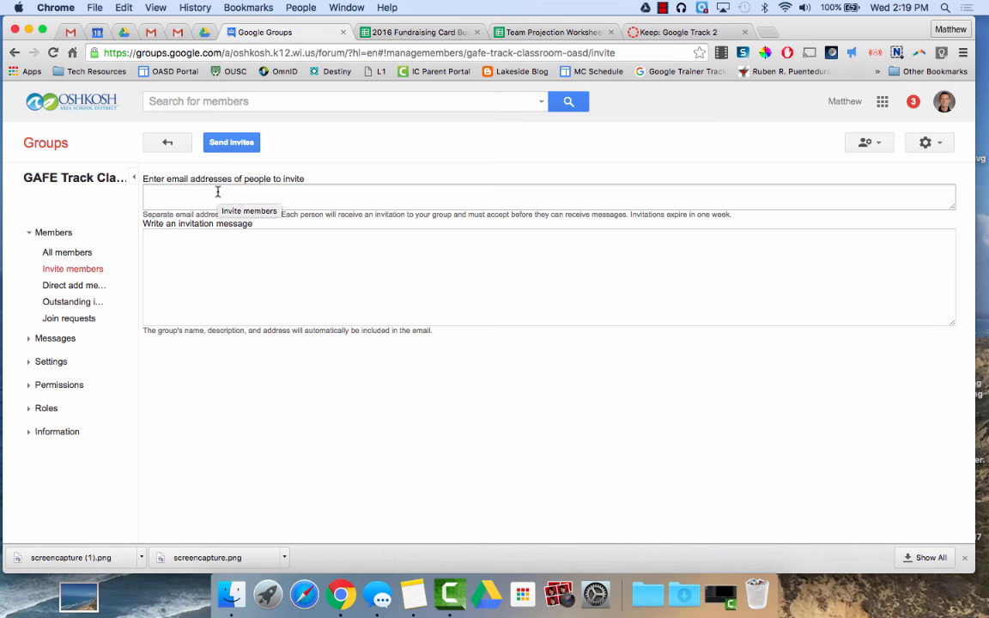
click(73, 286)
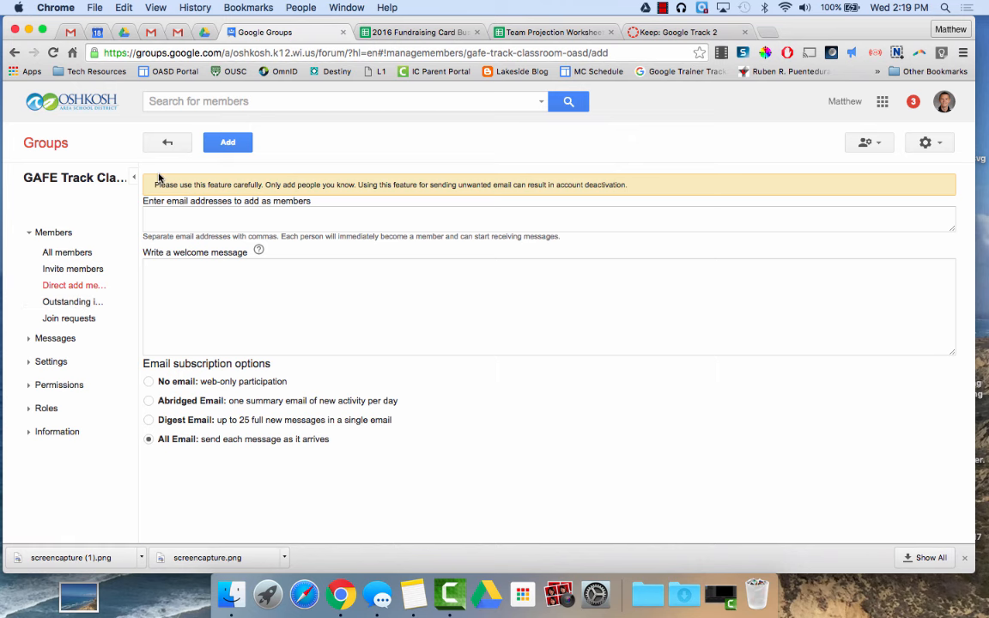
Go back and scroll the 21-member table with roles and join dates.
click(167, 142)
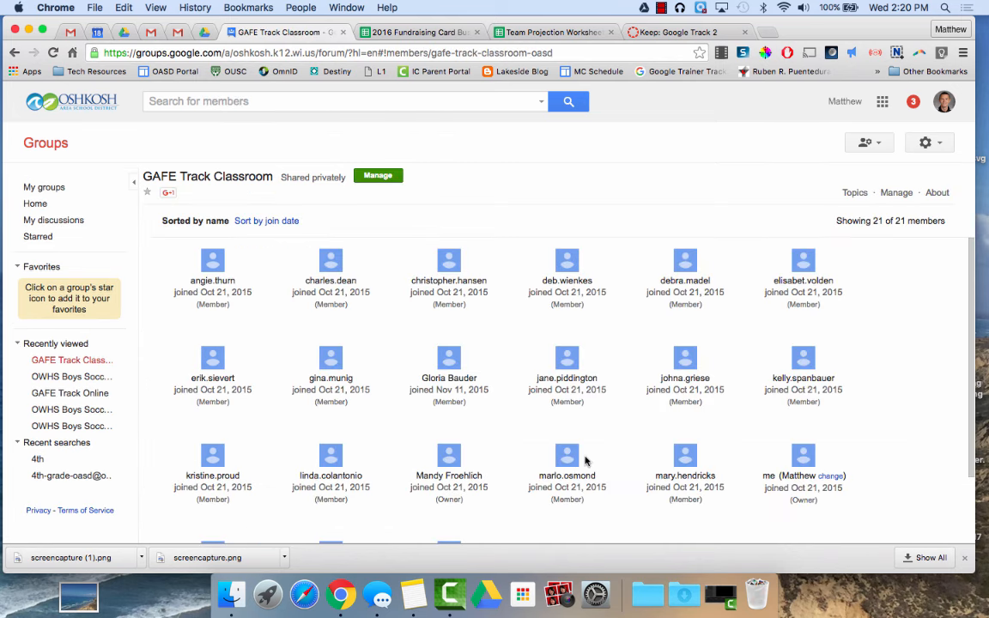
scroll(down, 3)
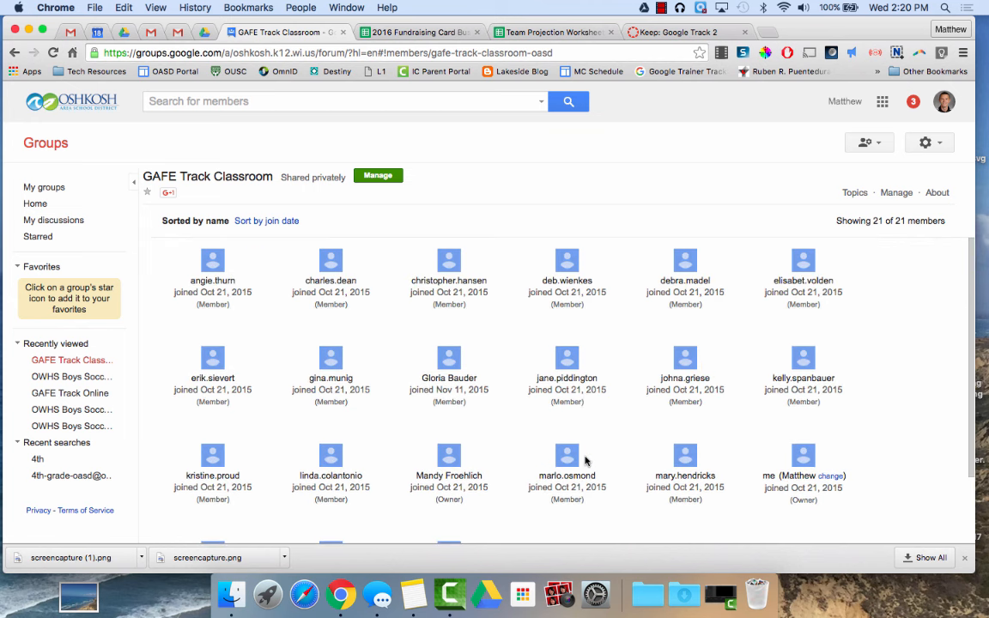
mouse_move(854, 247)
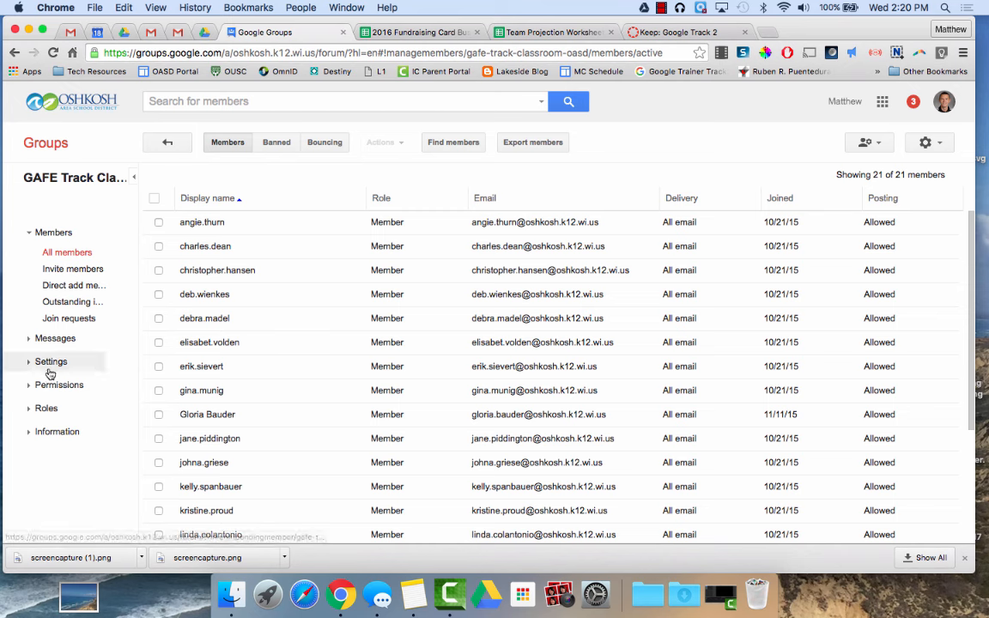
Browse the Information settings for GAFE Track Classroom: Directory, Advanced, then General information.
click(57, 431)
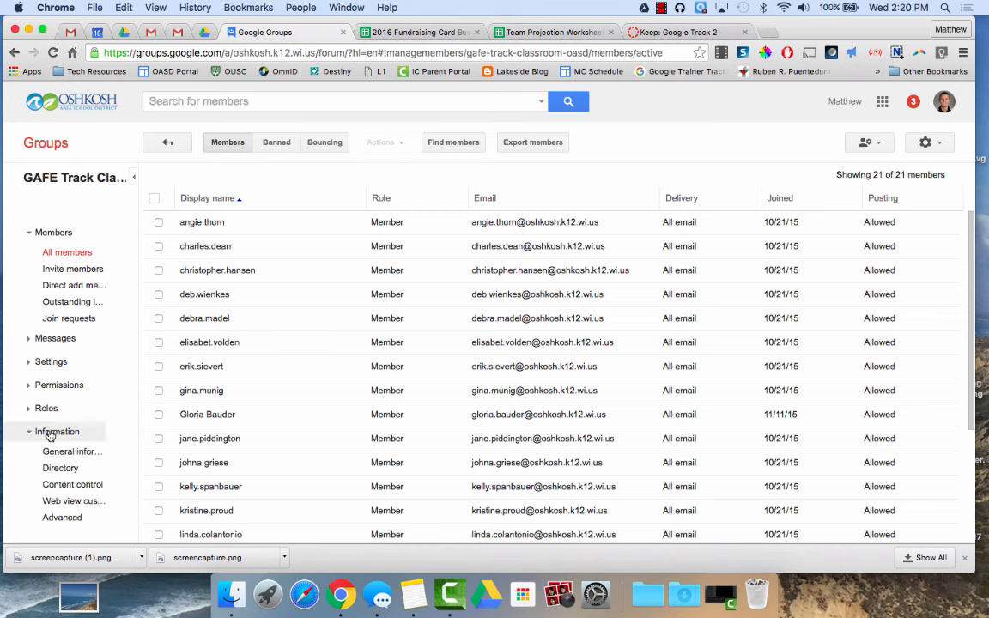
mouse_move(61, 467)
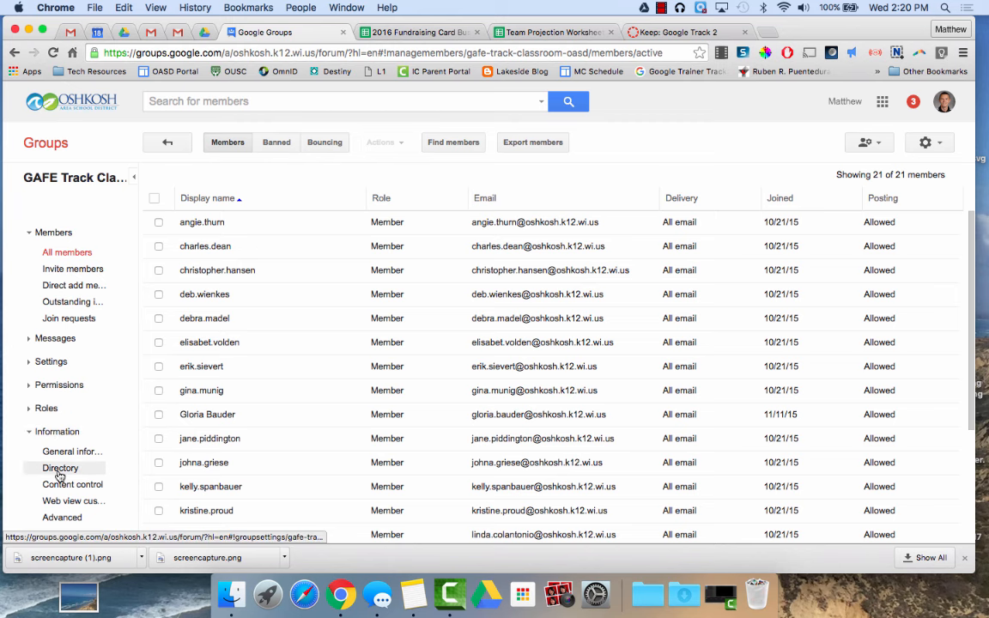
click(60, 468)
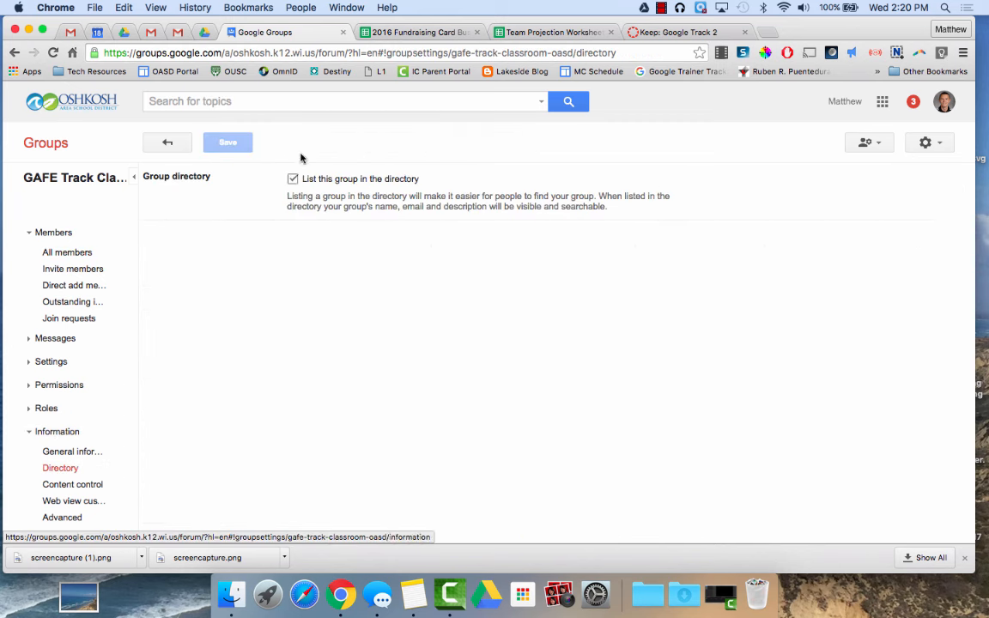
click(293, 178)
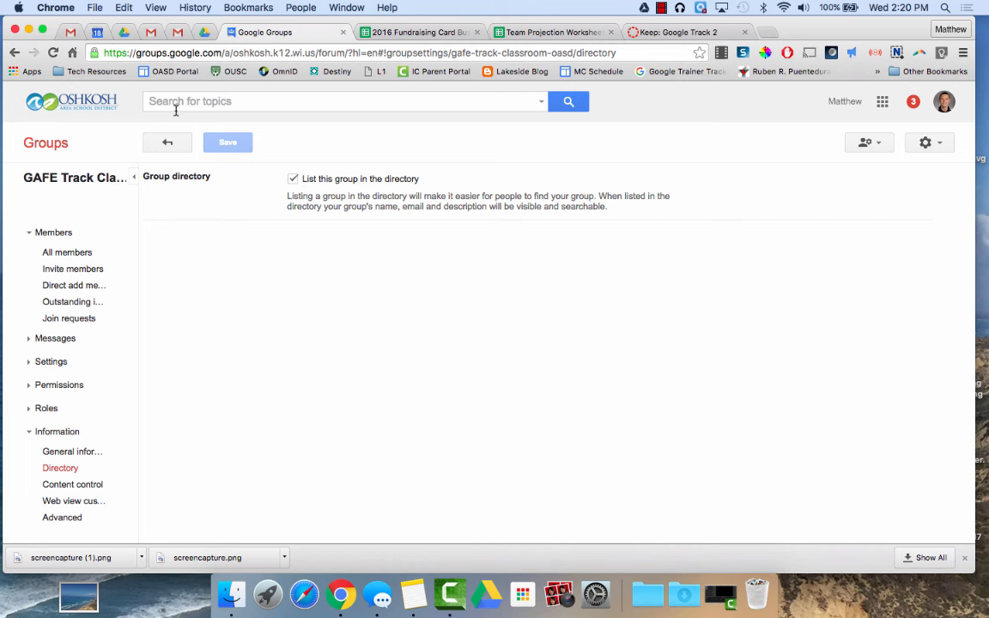
mouse_move(70, 32)
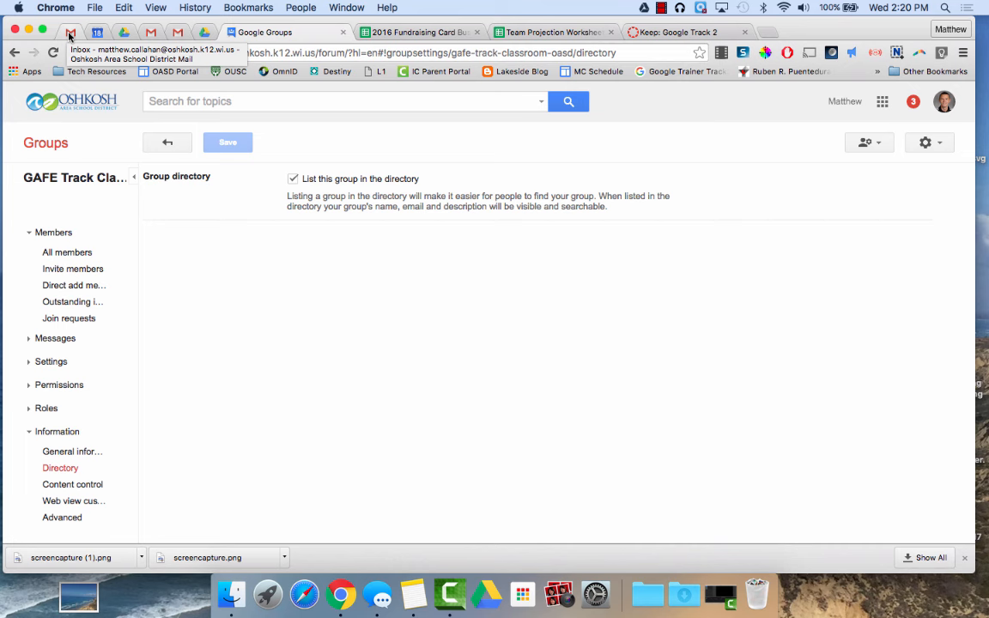
mouse_move(78, 418)
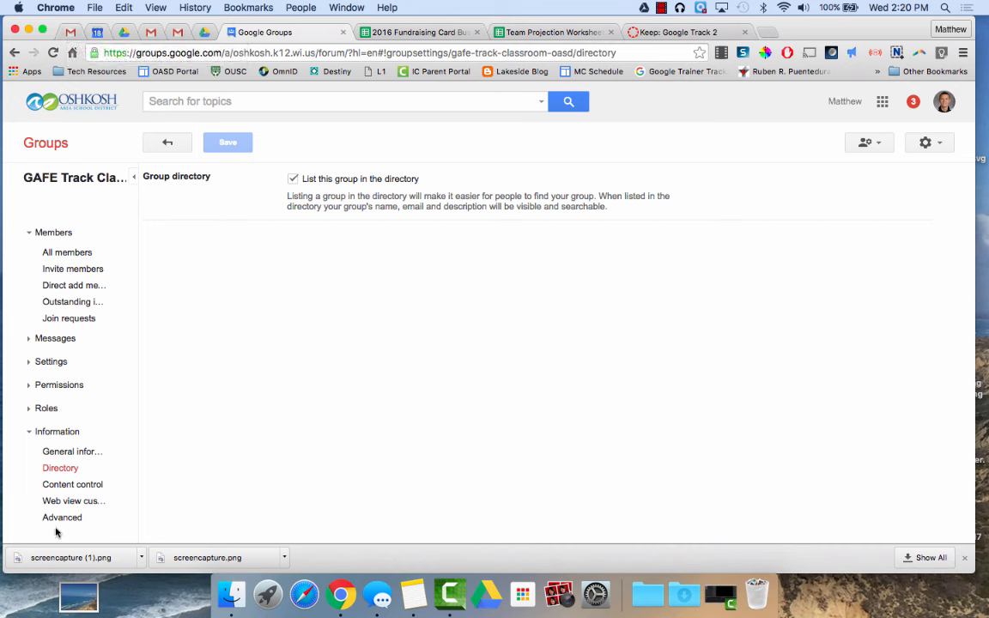
click(62, 517)
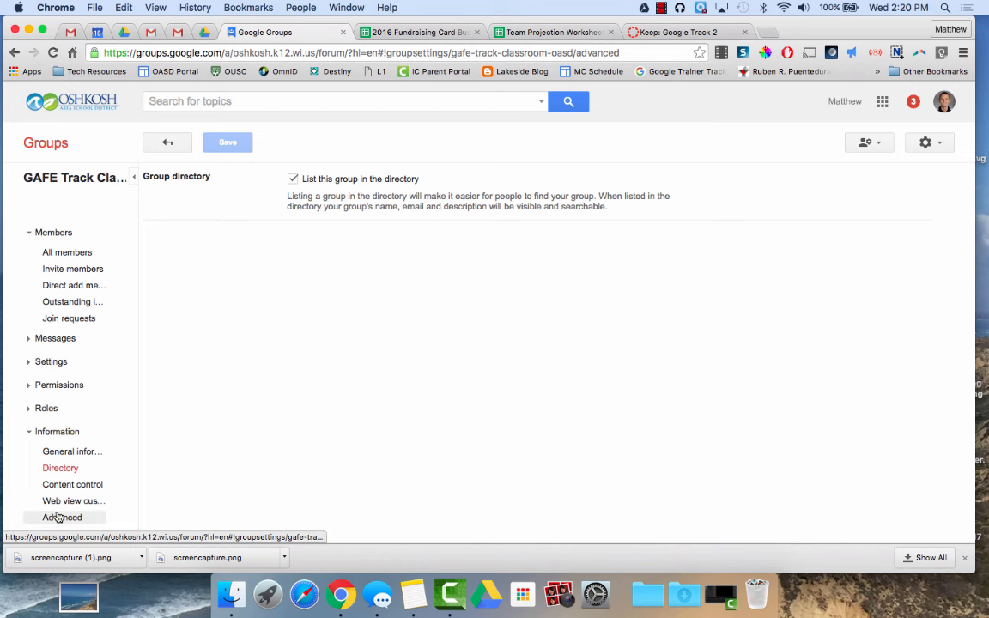
click(63, 517)
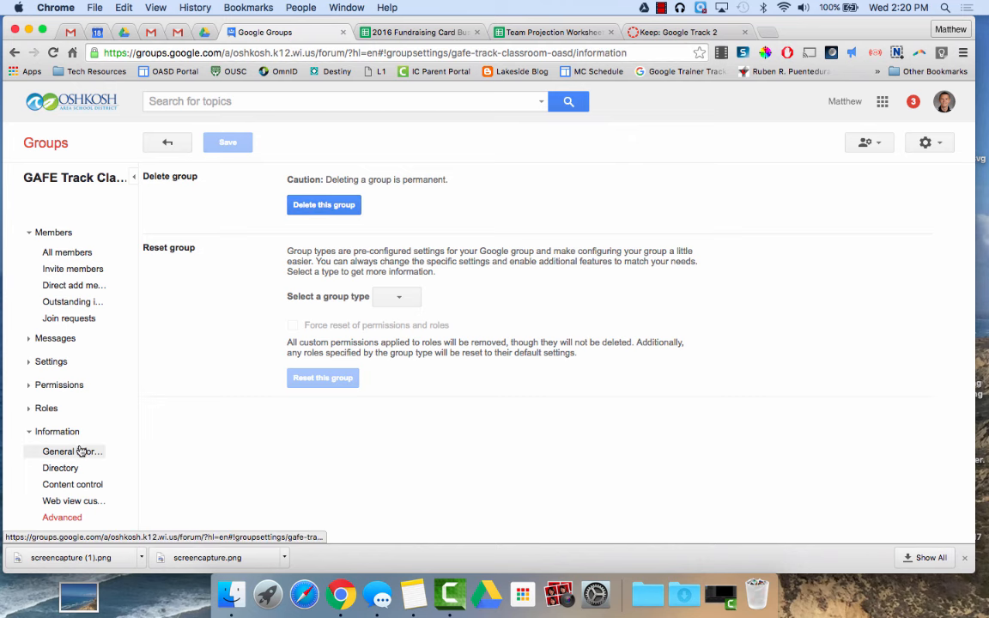
click(71, 451)
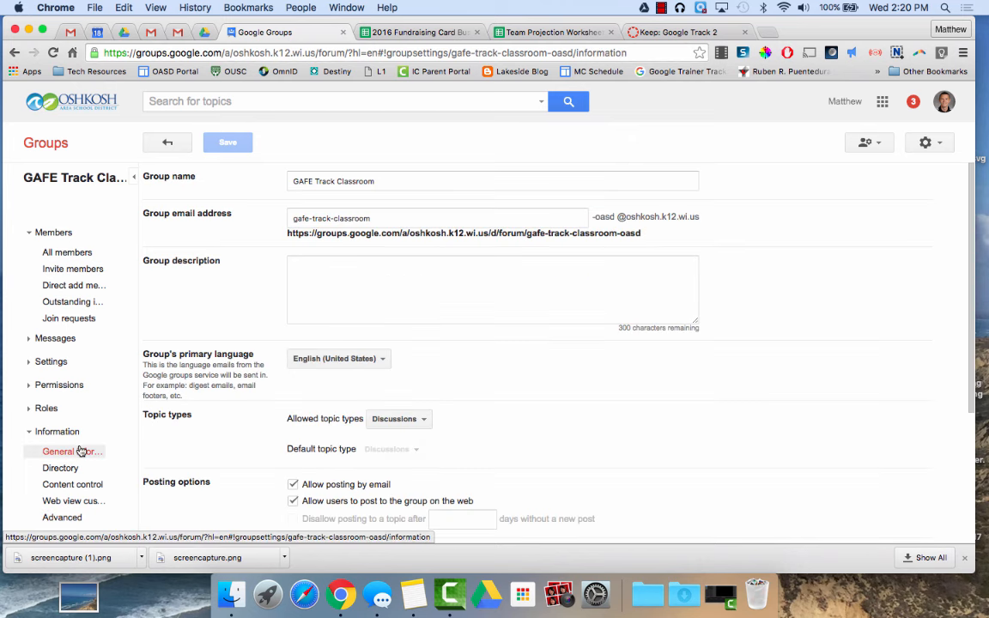
scroll(down, 3)
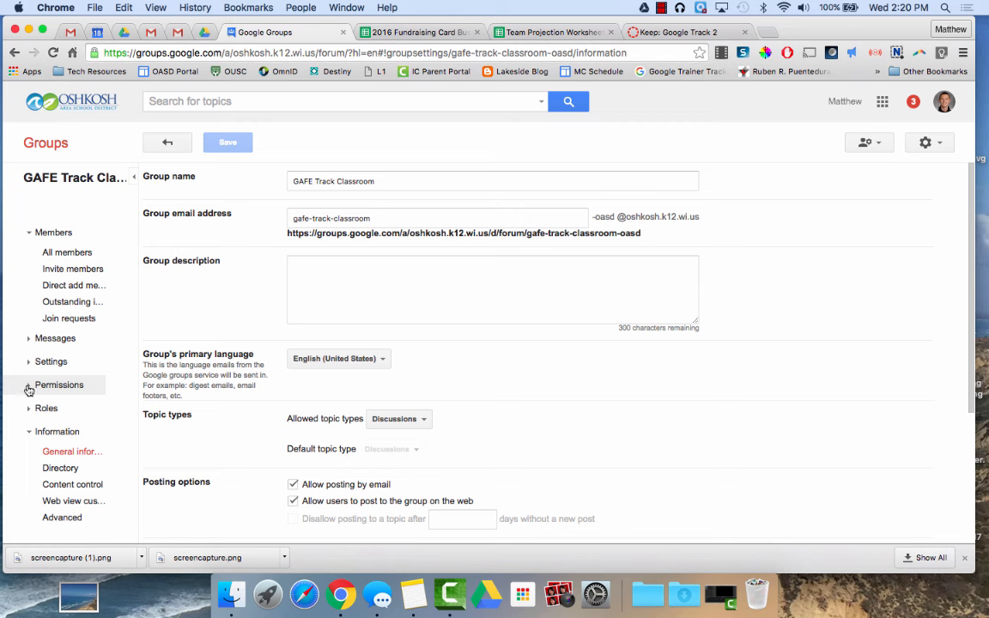
Review GAFE Track Classroom's Basic permissions and Posting permissions settings.
click(59, 385)
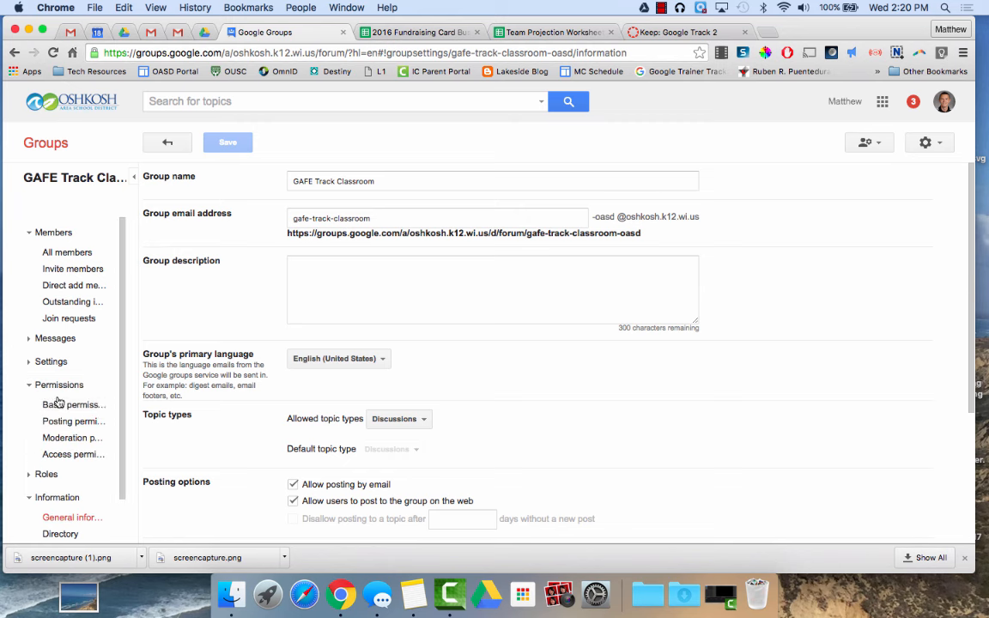
click(73, 404)
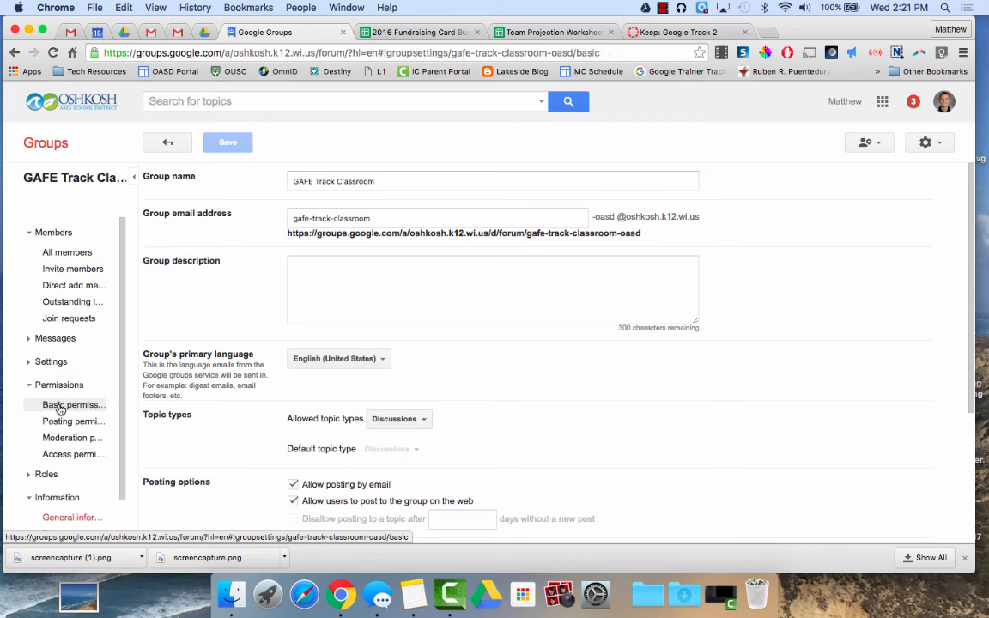
click(73, 421)
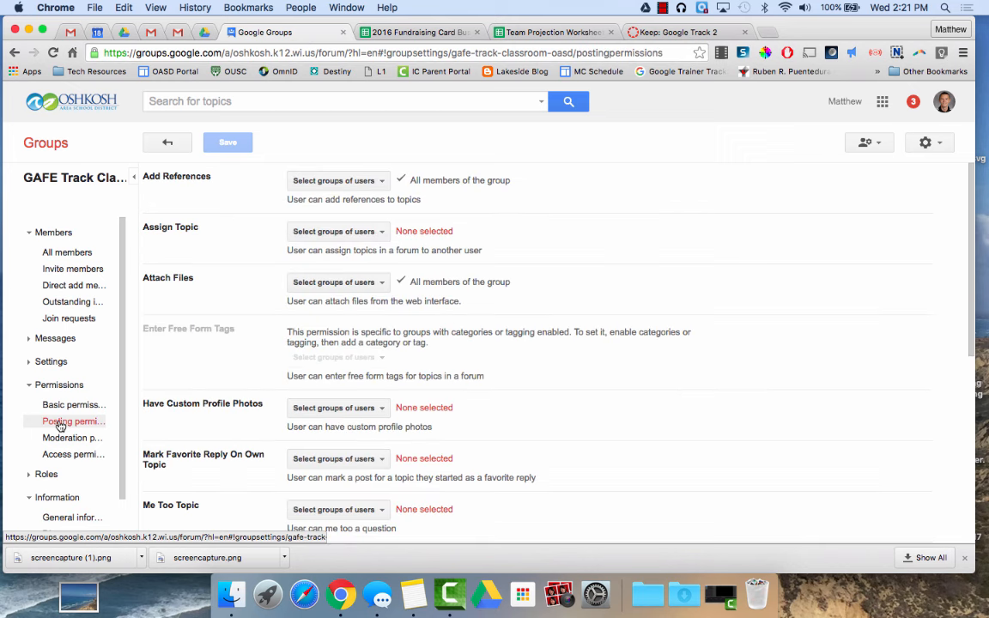
click(73, 421)
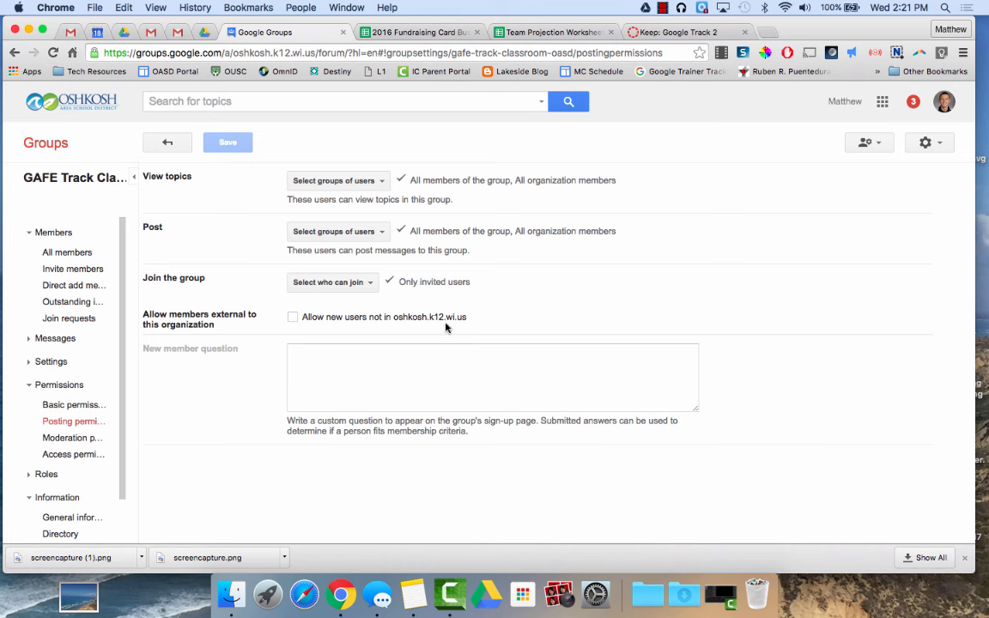
mouse_move(393, 318)
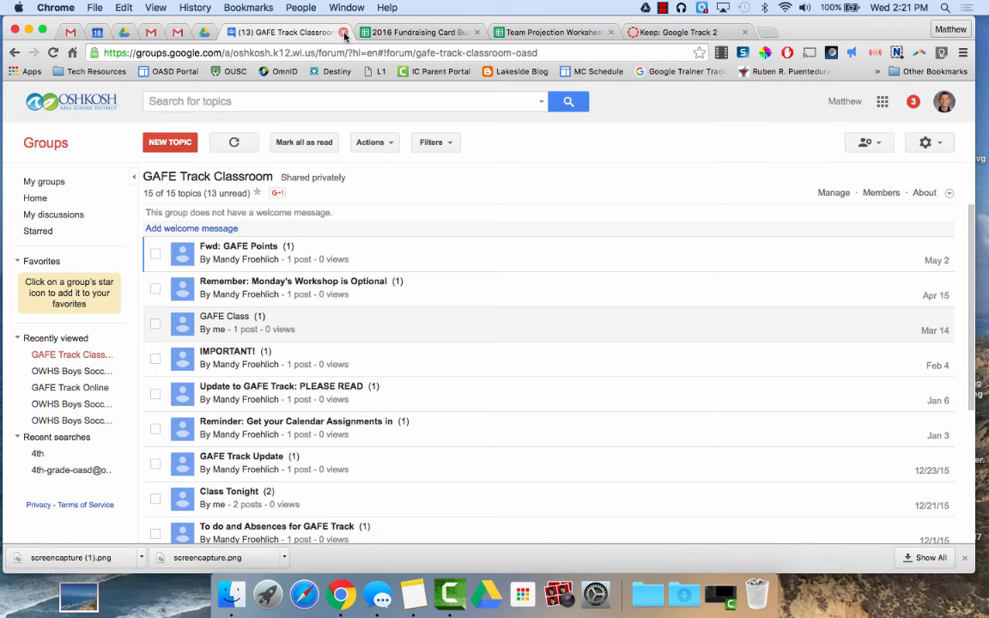
Close Google Groups and start a new Gmail message addressed to 'gafe'.
click(70, 32)
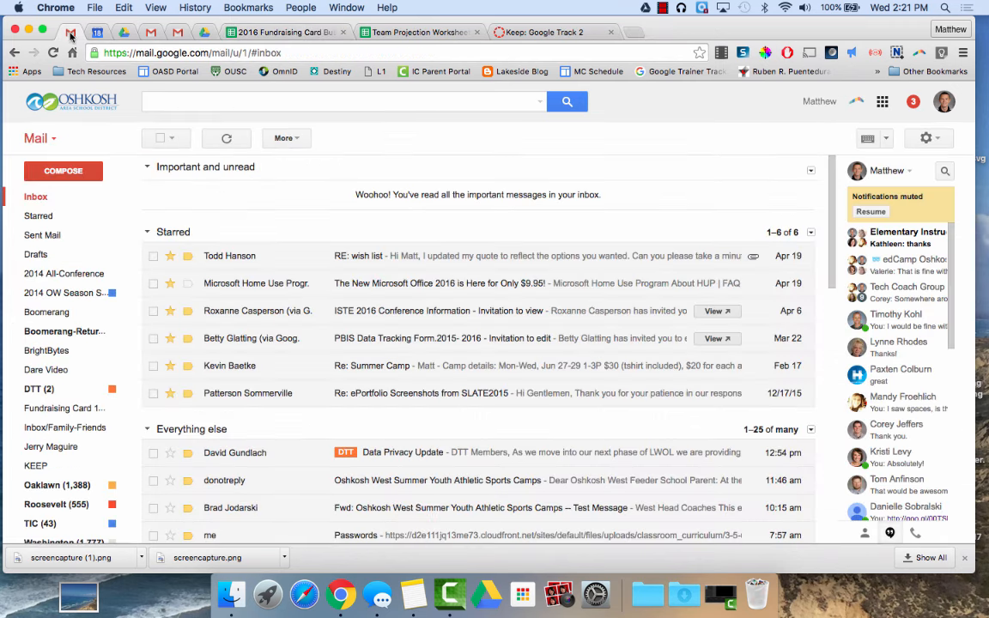
click(62, 171)
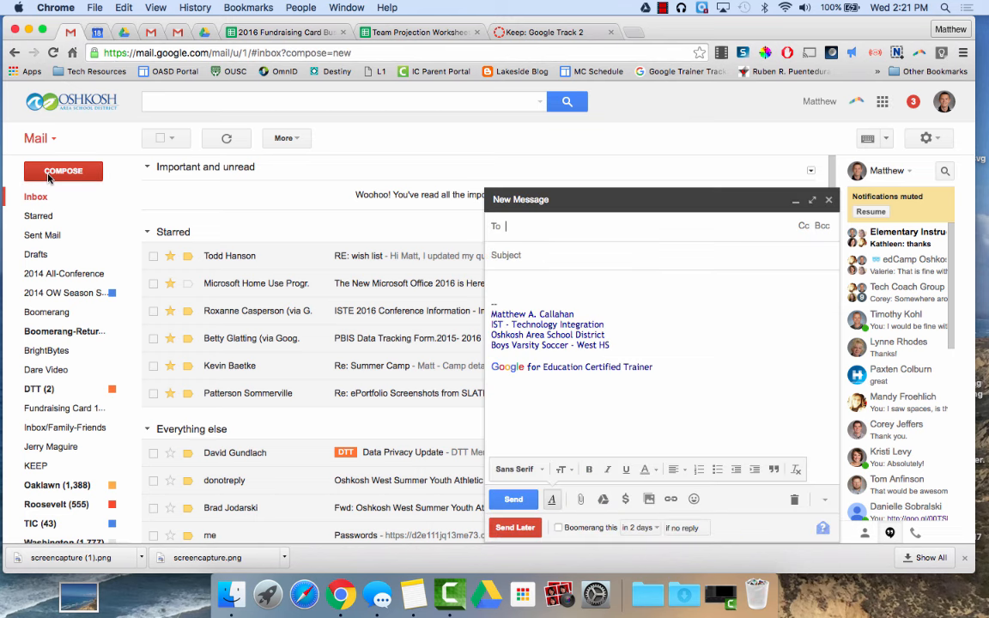
text(gafe)
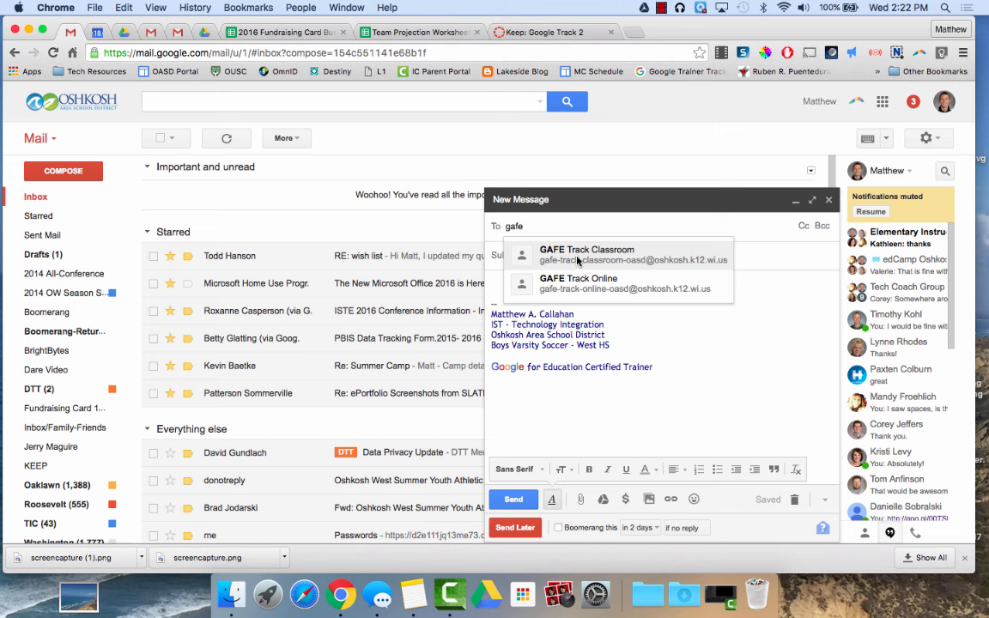
mouse_move(267, 208)
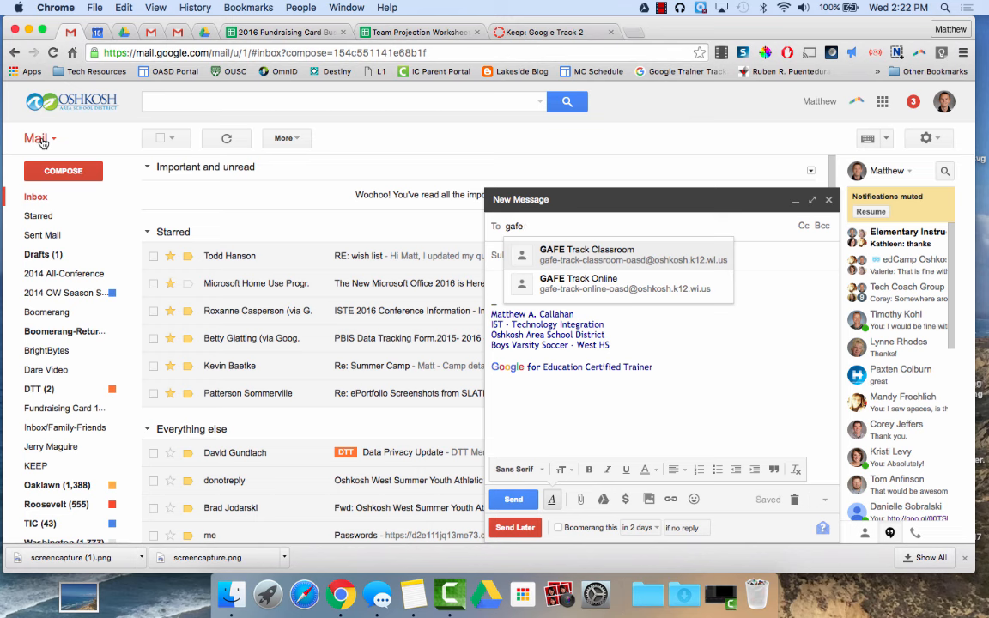
mouse_move(581, 247)
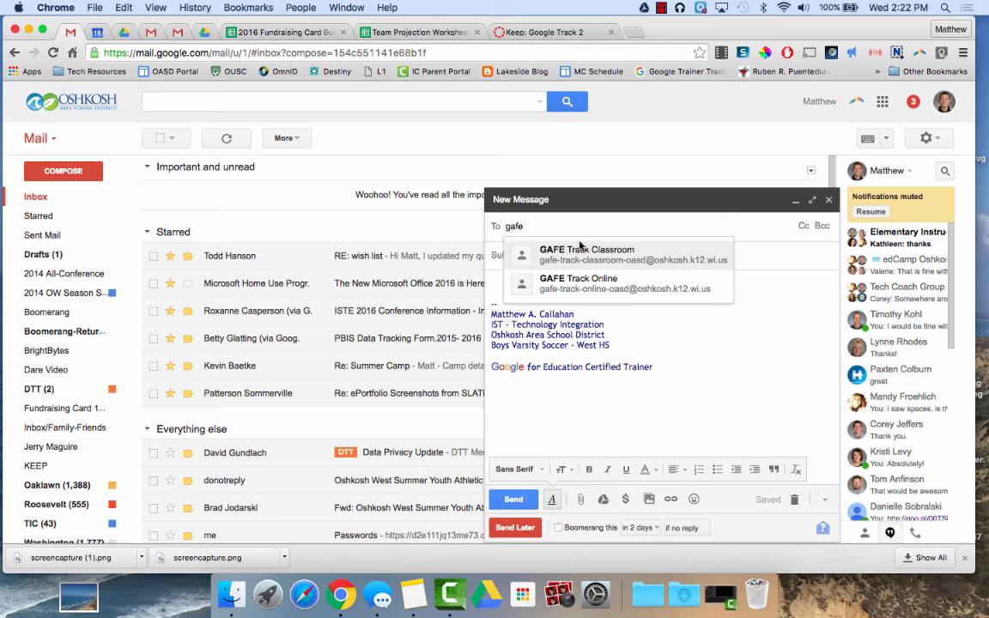